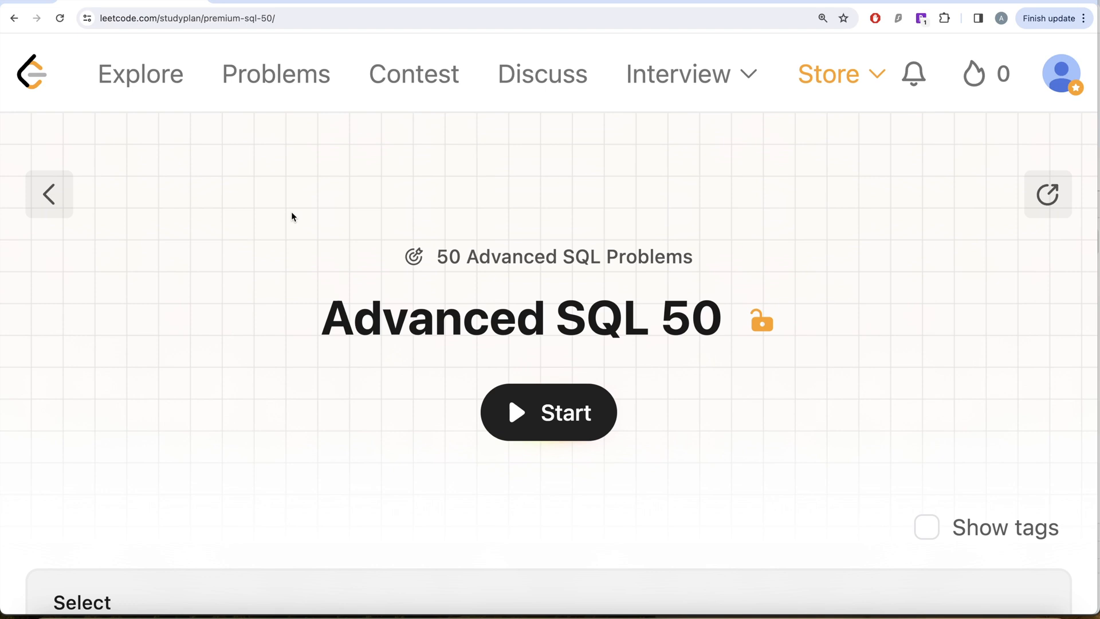
mouse_move(290, 236)
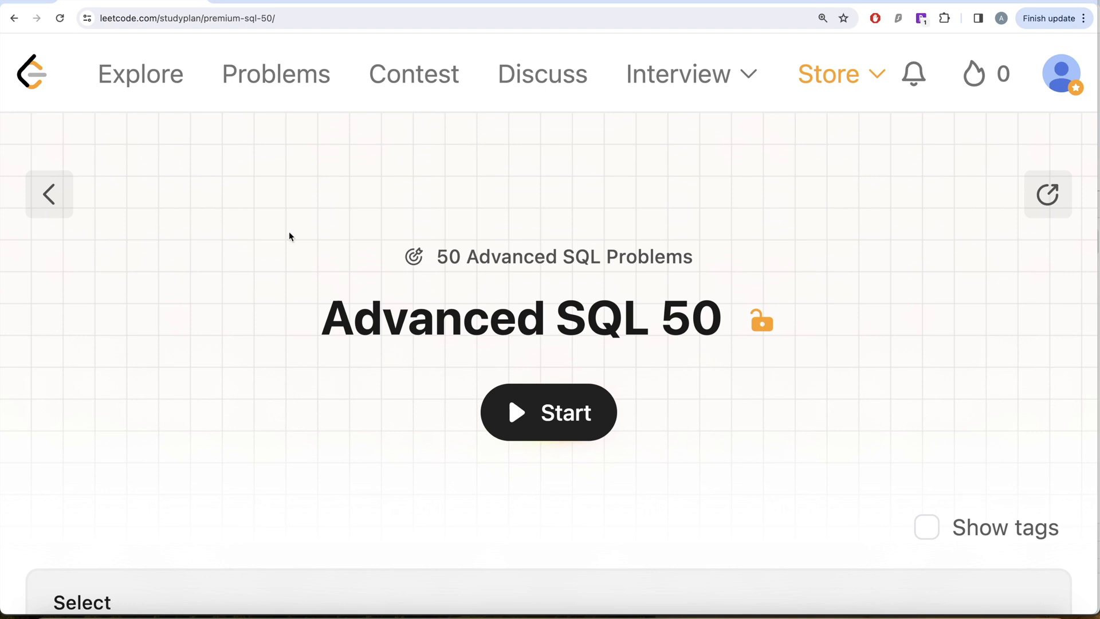
mouse_move(559, 290)
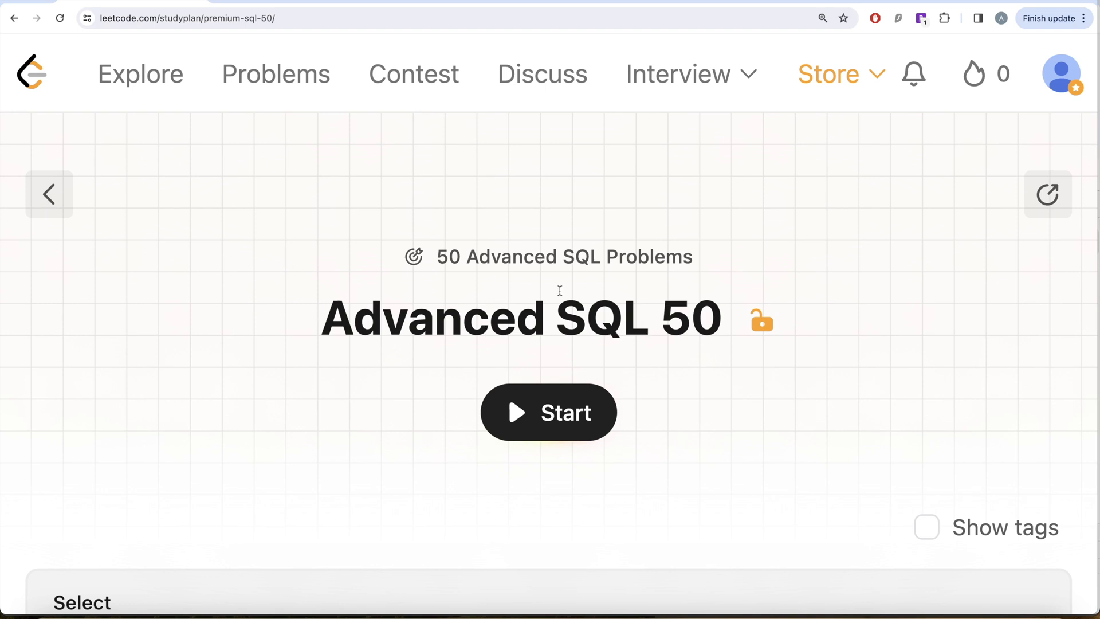
Scroll the Advanced SQL 50 list to the Basic Aggregate Functions section showing The Latest Login in 2020.
scroll("down", 3)
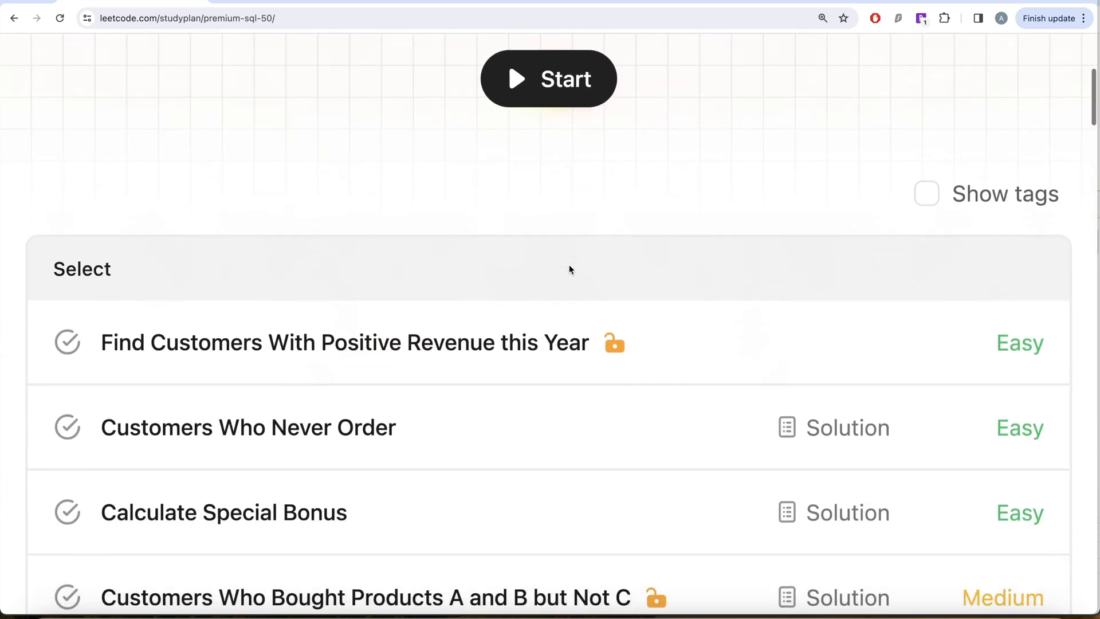
scroll("down", 3)
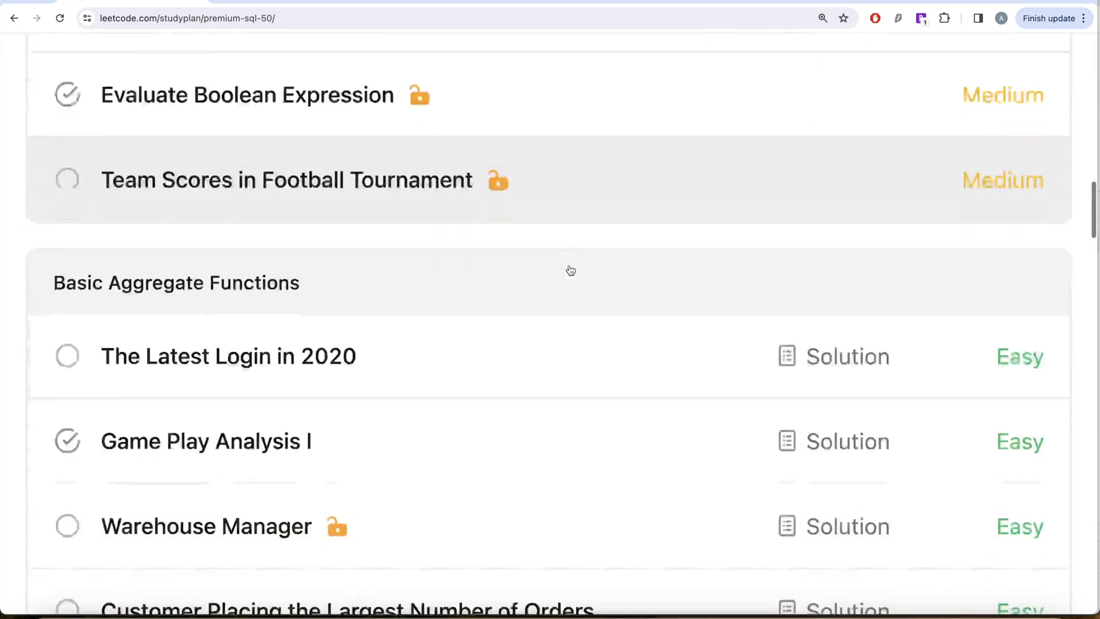
scroll("down", 3)
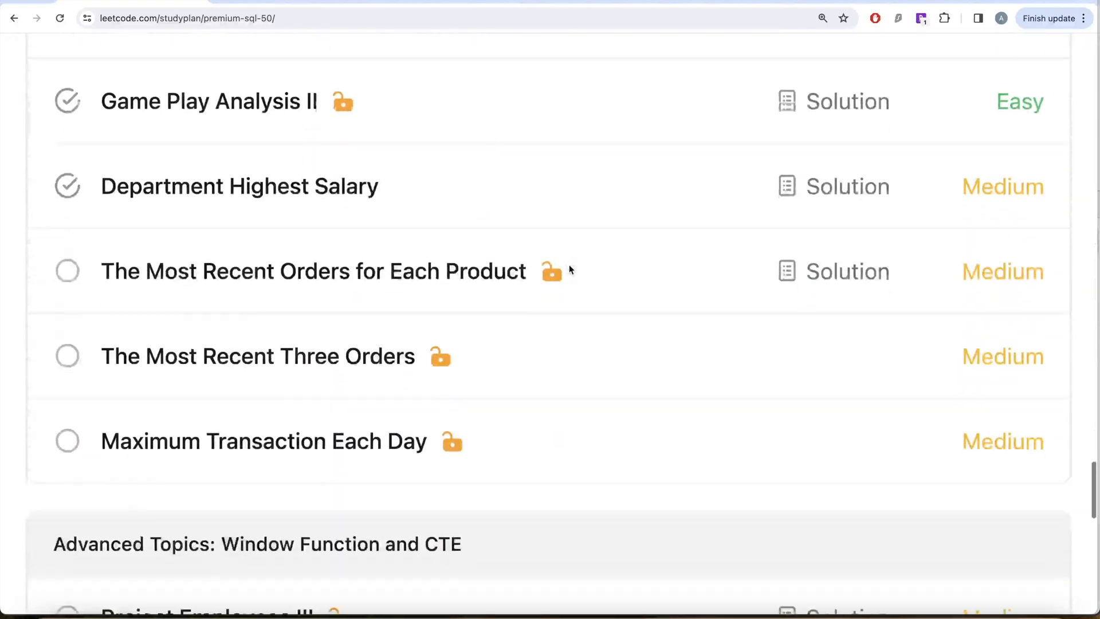
scroll("down", 3)
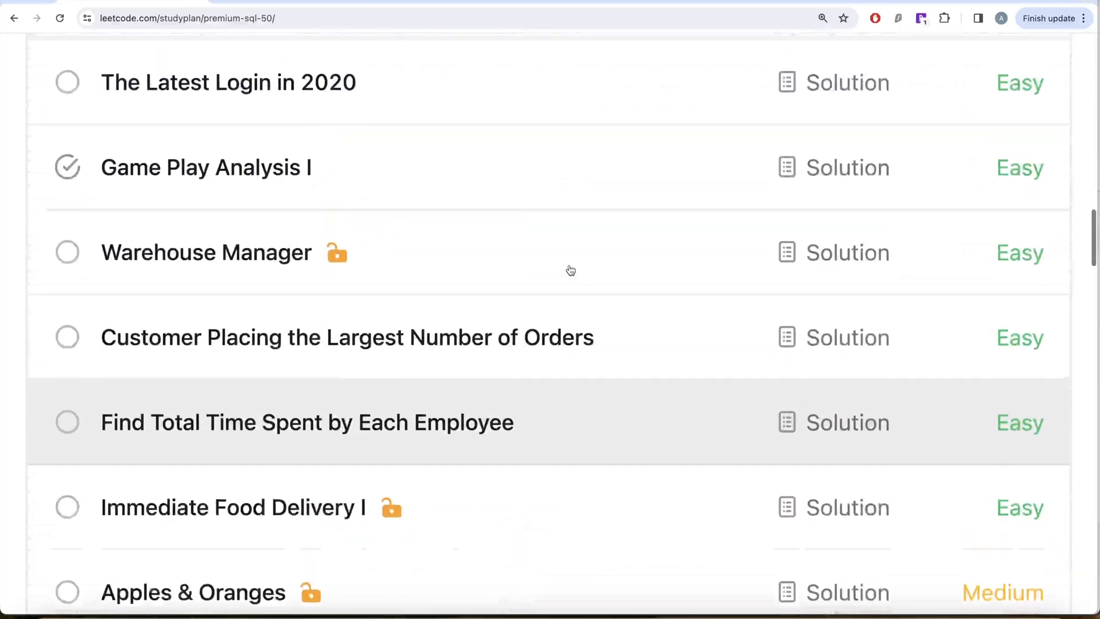
scroll("up", 3)
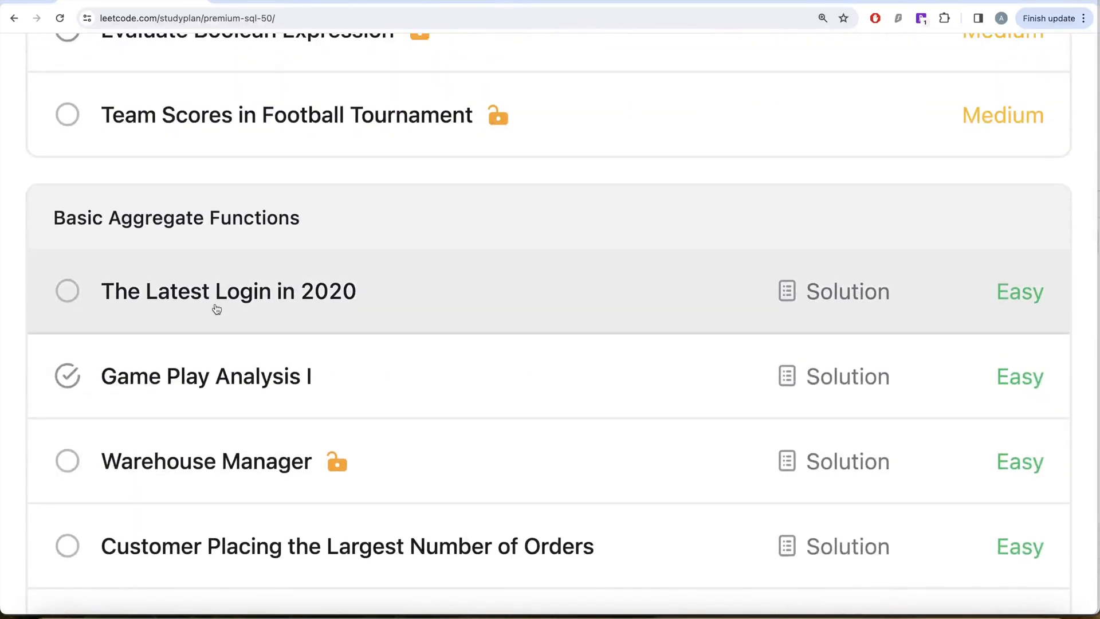
mouse_move(358, 300)
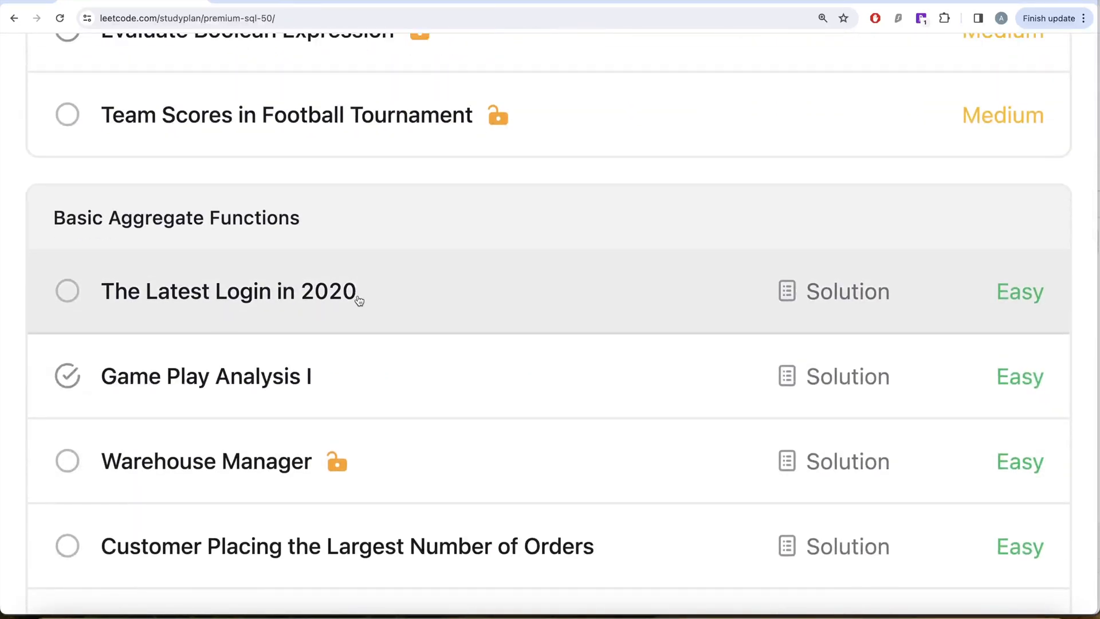
Open The Latest Login in 2020 and read through its Logins table description.
left_click(229, 291)
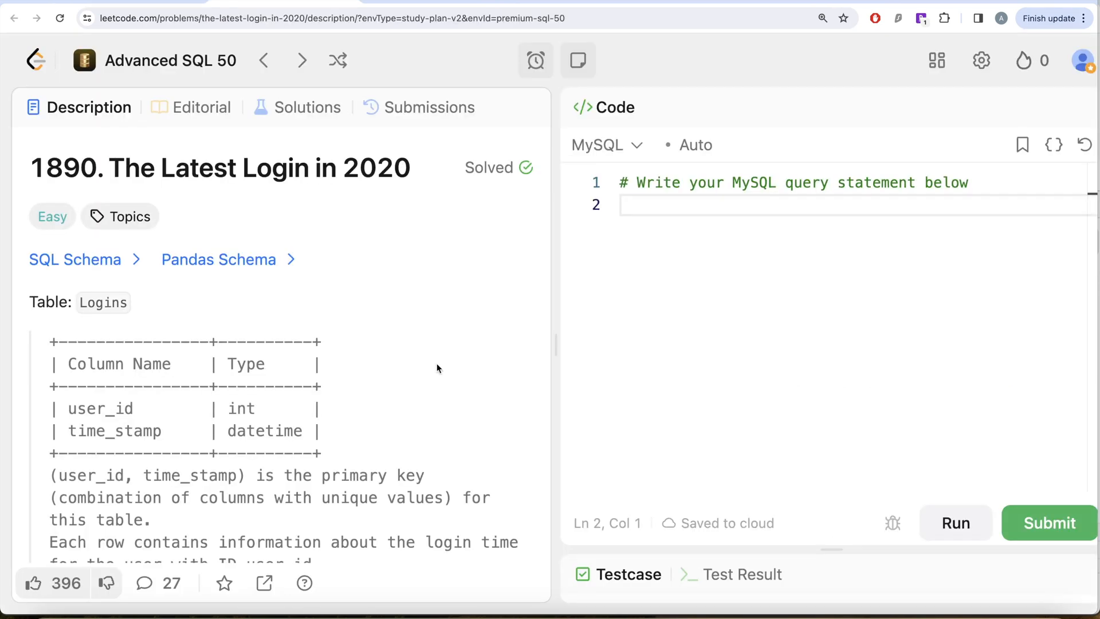
mouse_move(396, 182)
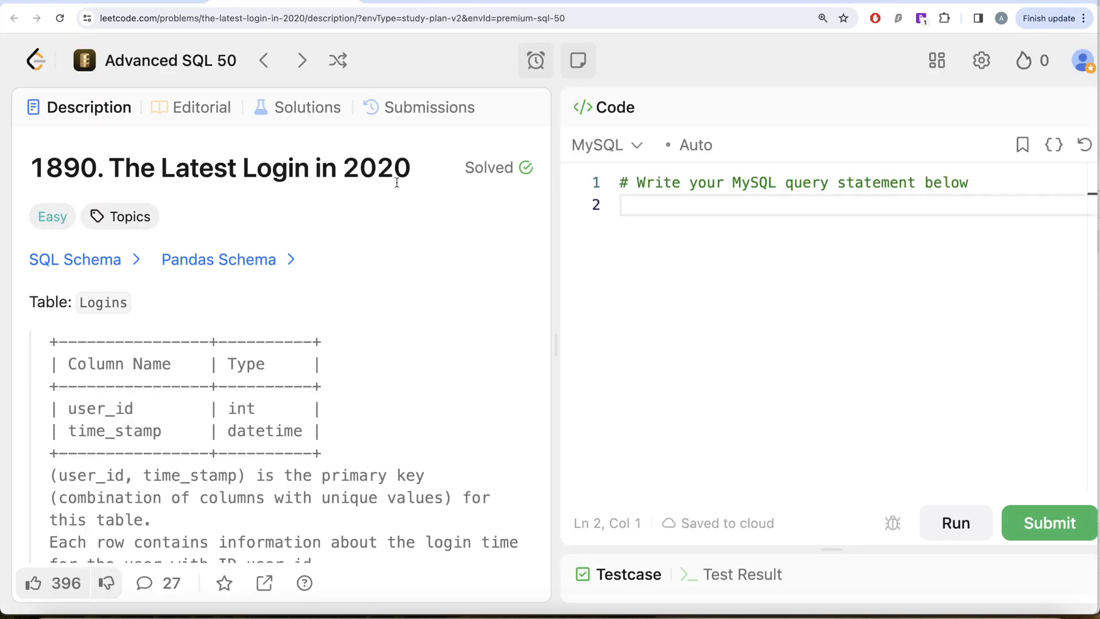
scroll("down", 3)
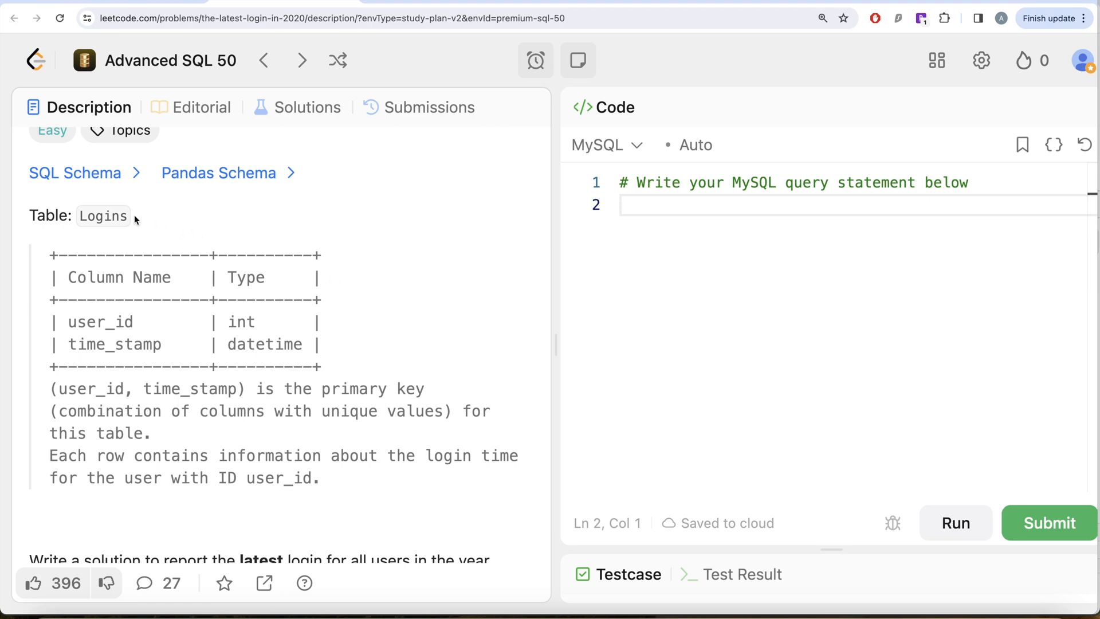
mouse_move(163, 351)
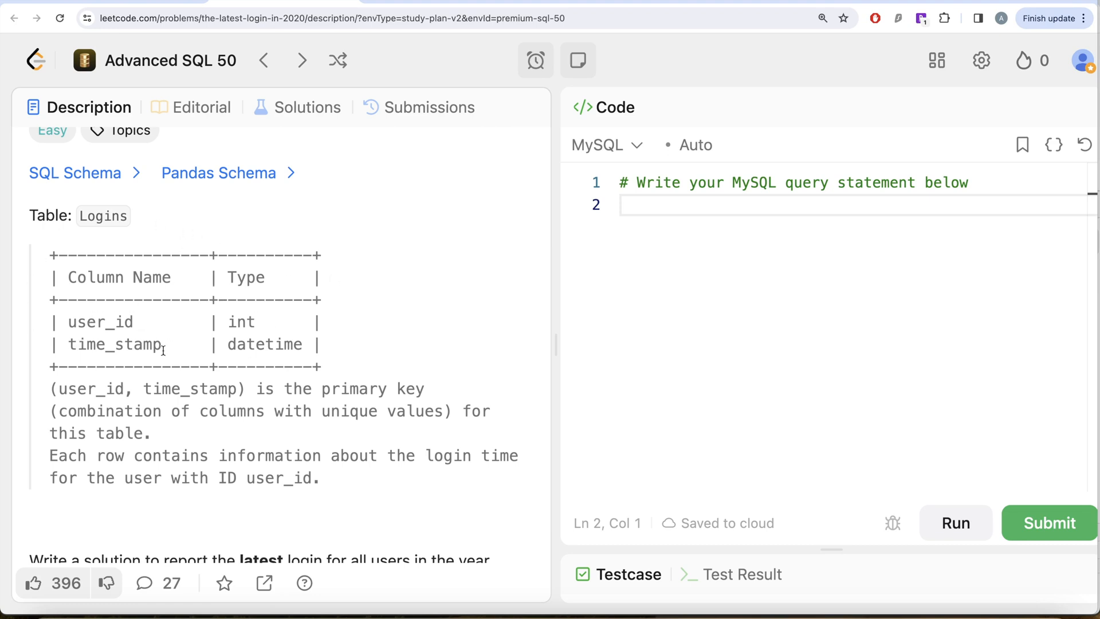
mouse_move(218, 396)
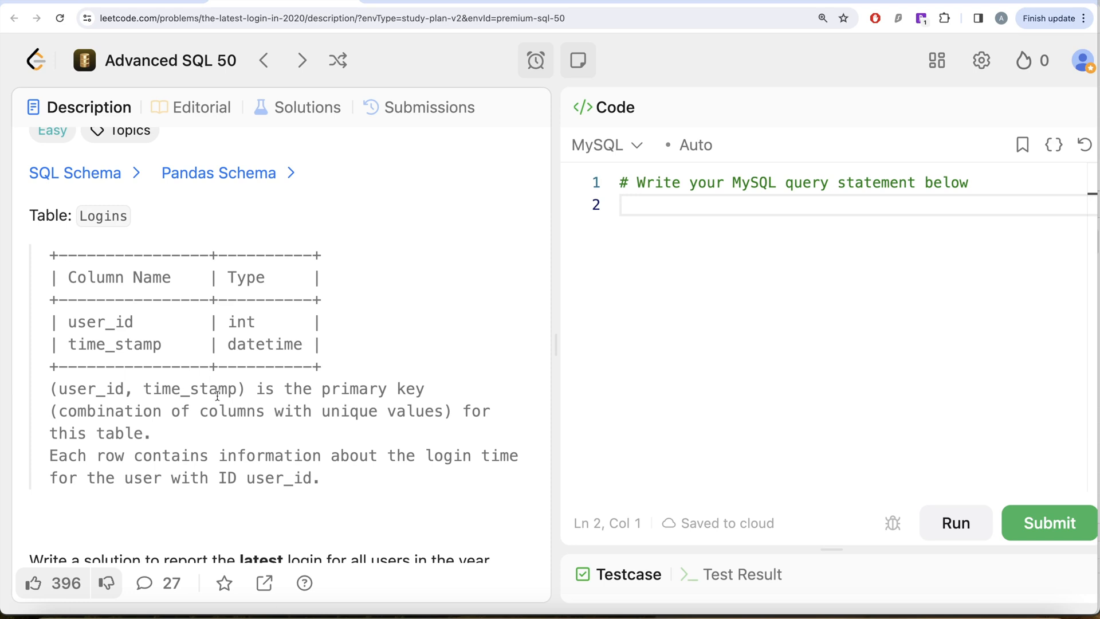
mouse_move(349, 426)
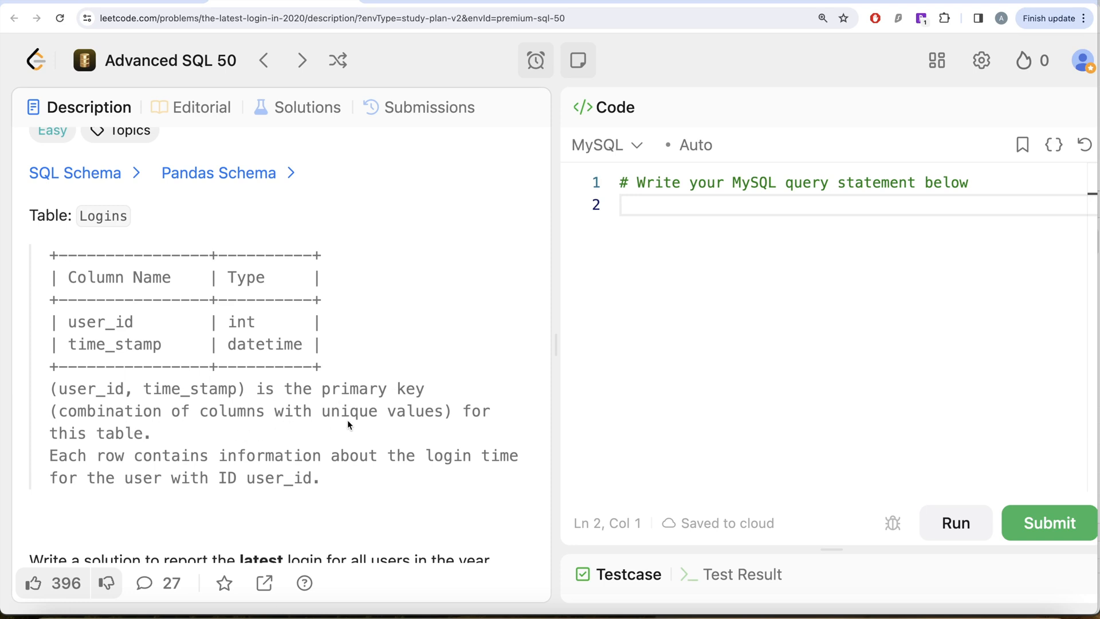
scroll("down", 3)
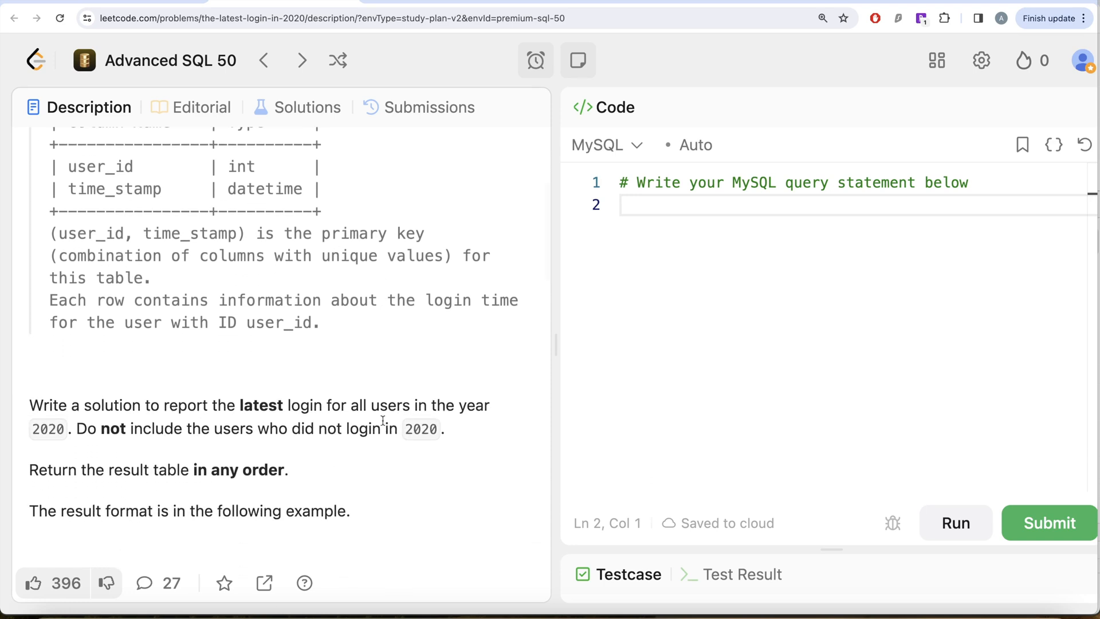
scroll("down", 3)
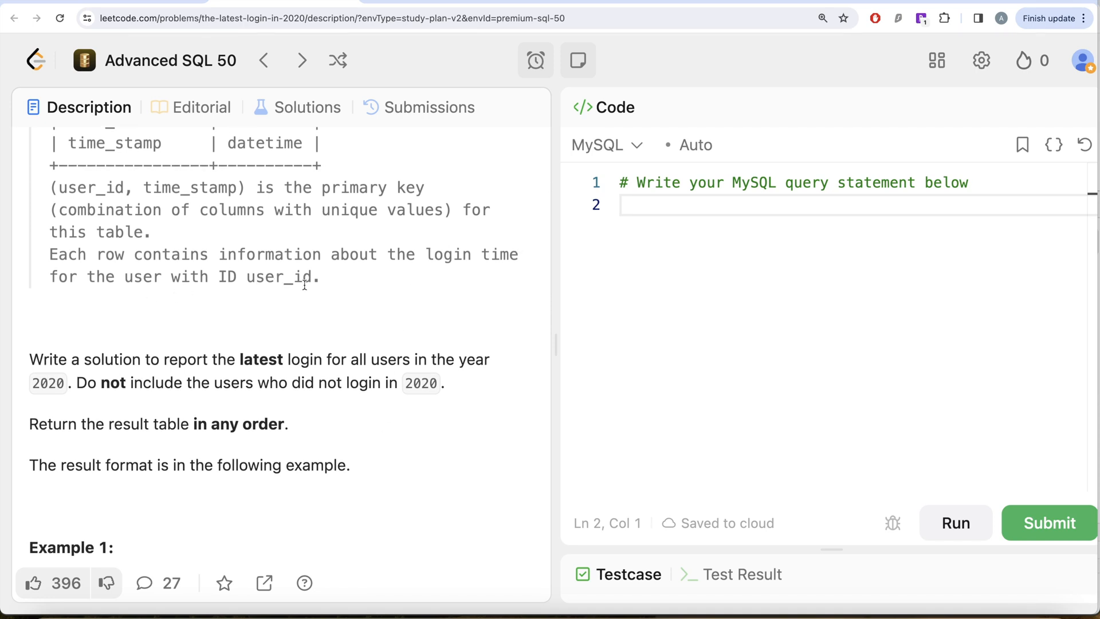
scroll("down", 3)
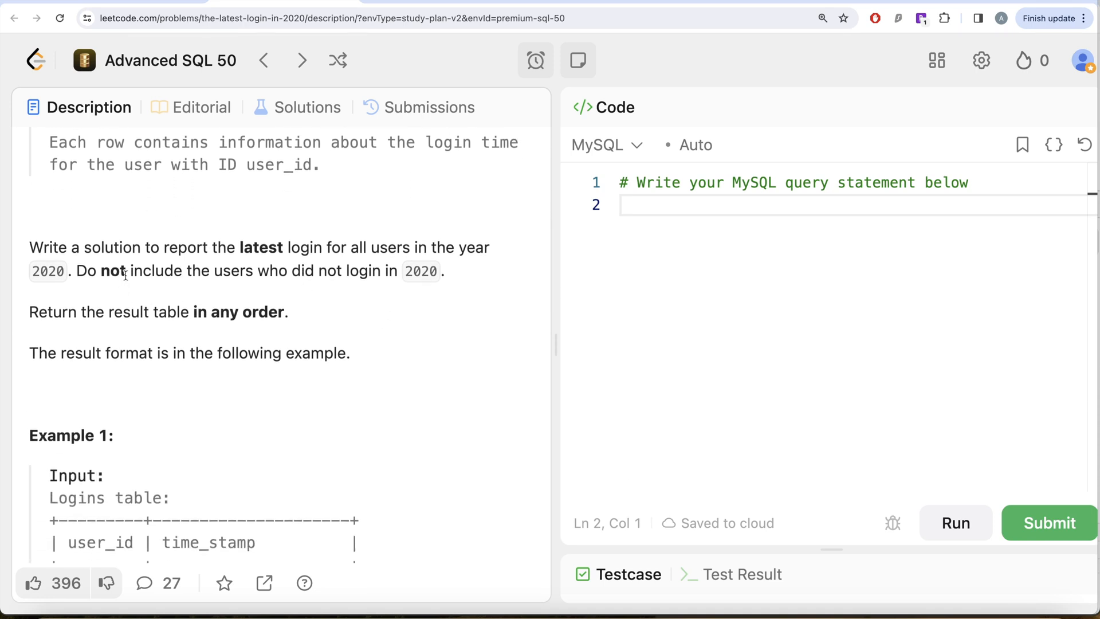
mouse_move(376, 261)
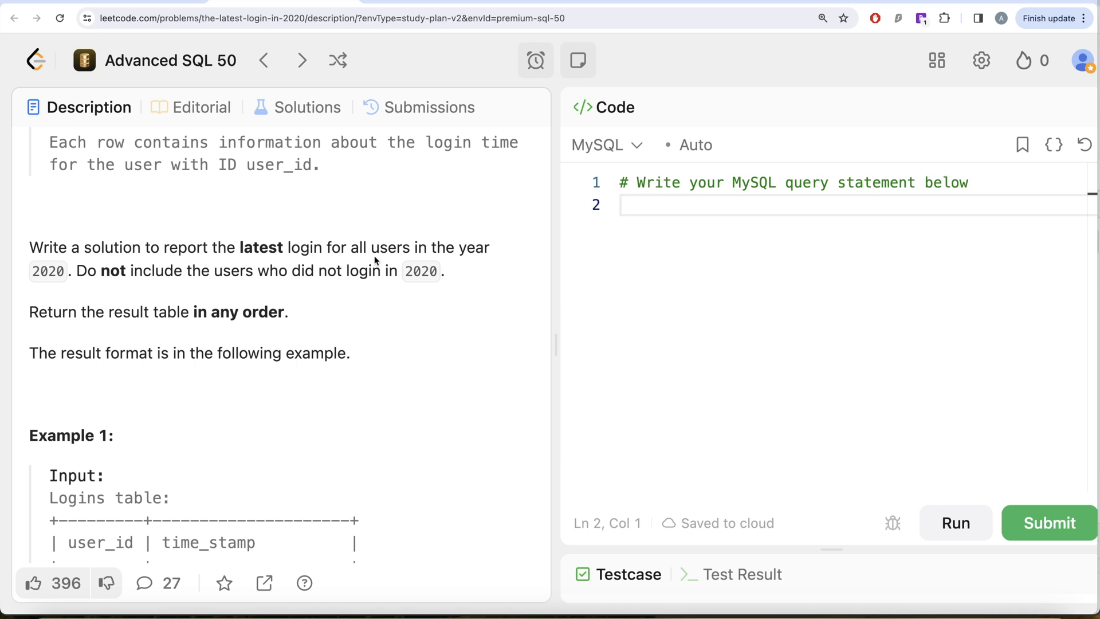
mouse_move(67, 277)
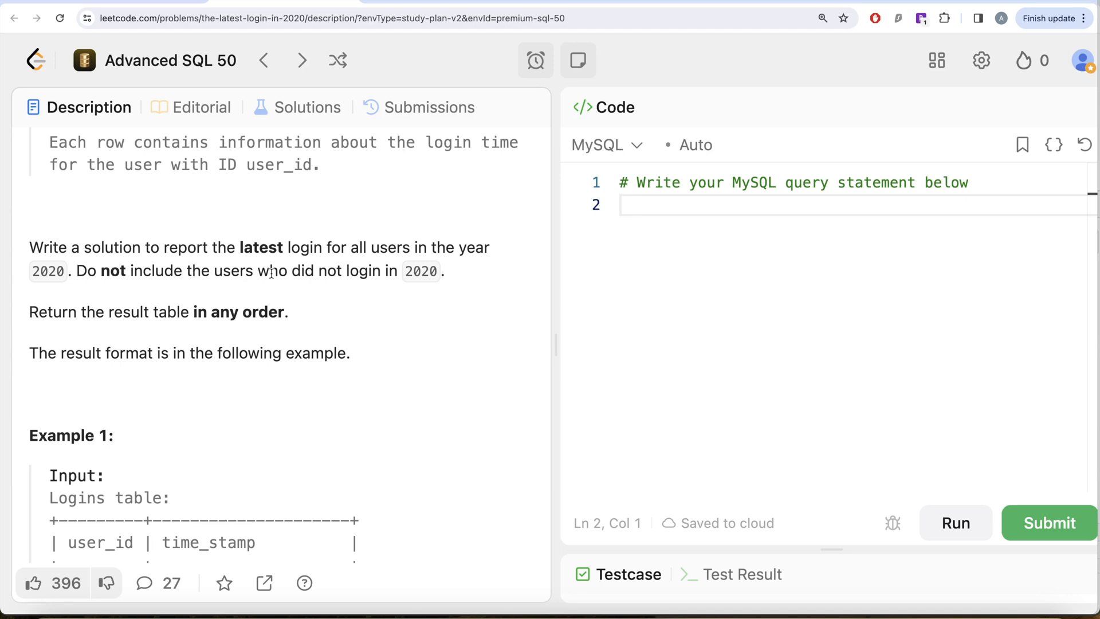
mouse_move(383, 319)
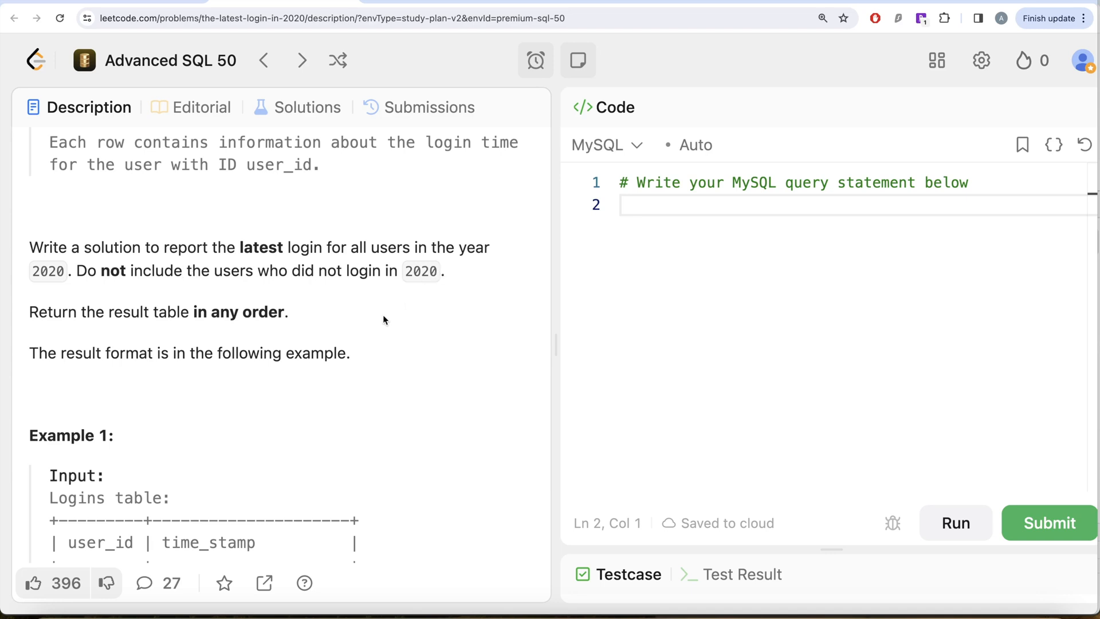
scroll("down", 3)
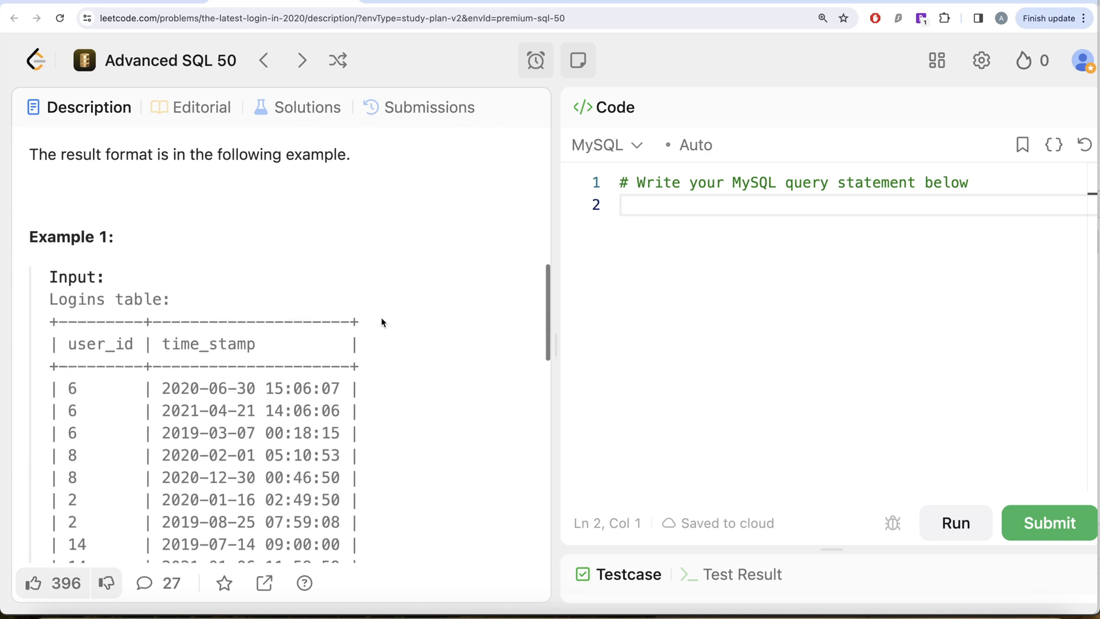
scroll("down", 3)
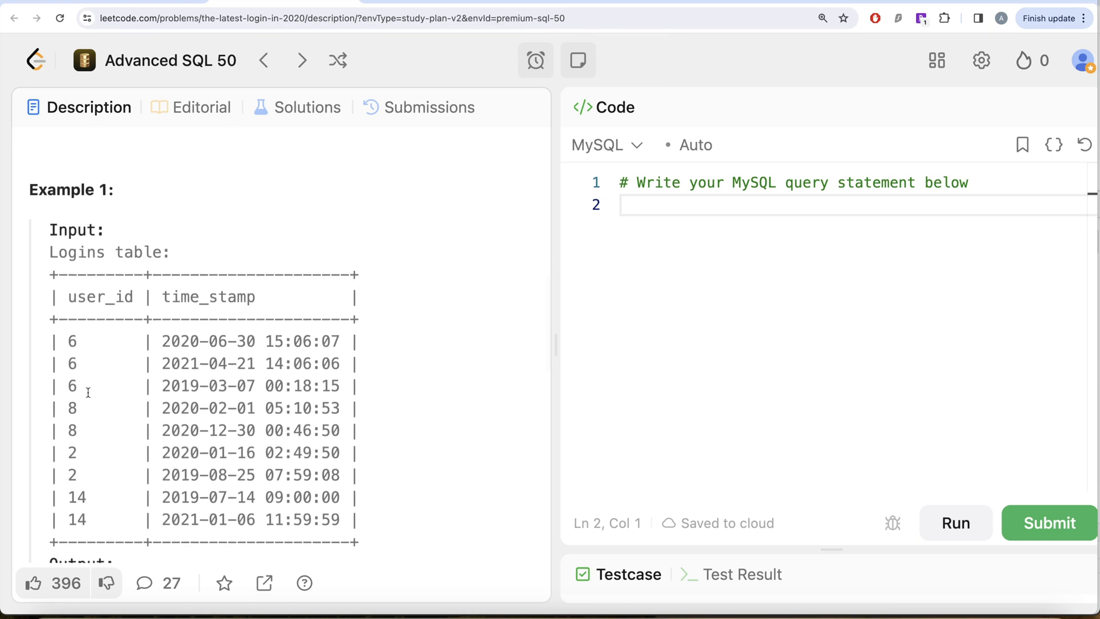
mouse_move(106, 377)
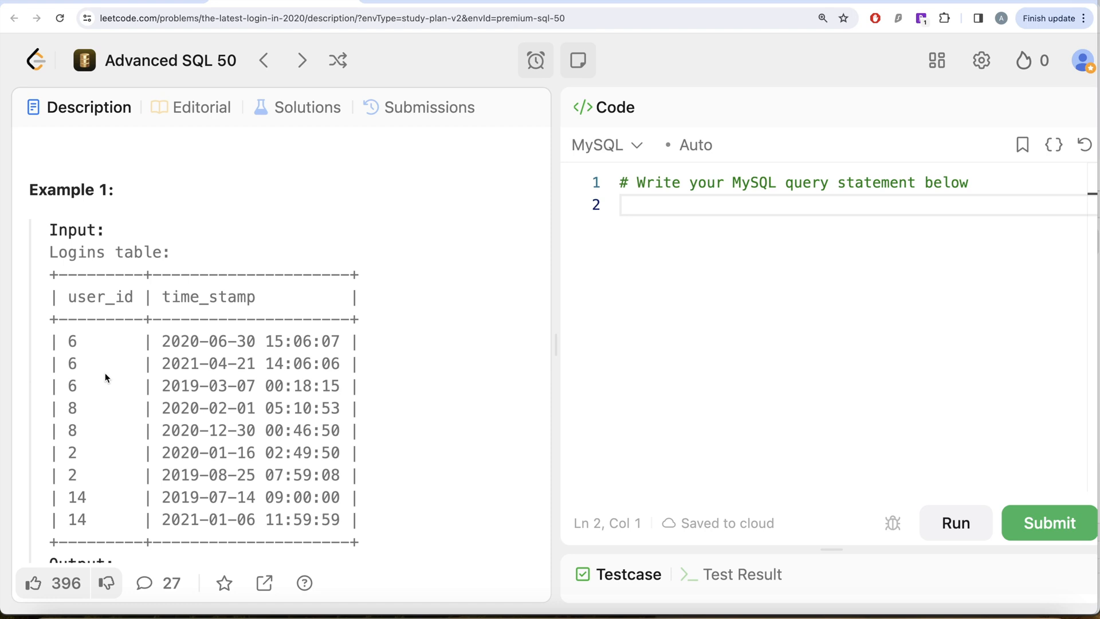
mouse_move(80, 343)
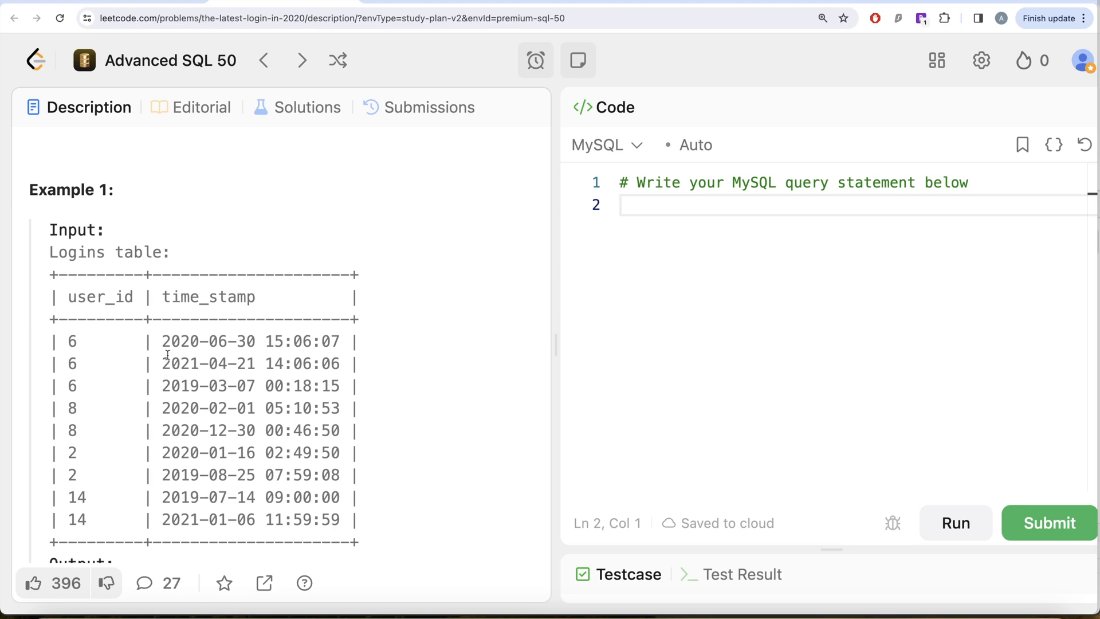
mouse_move(169, 350)
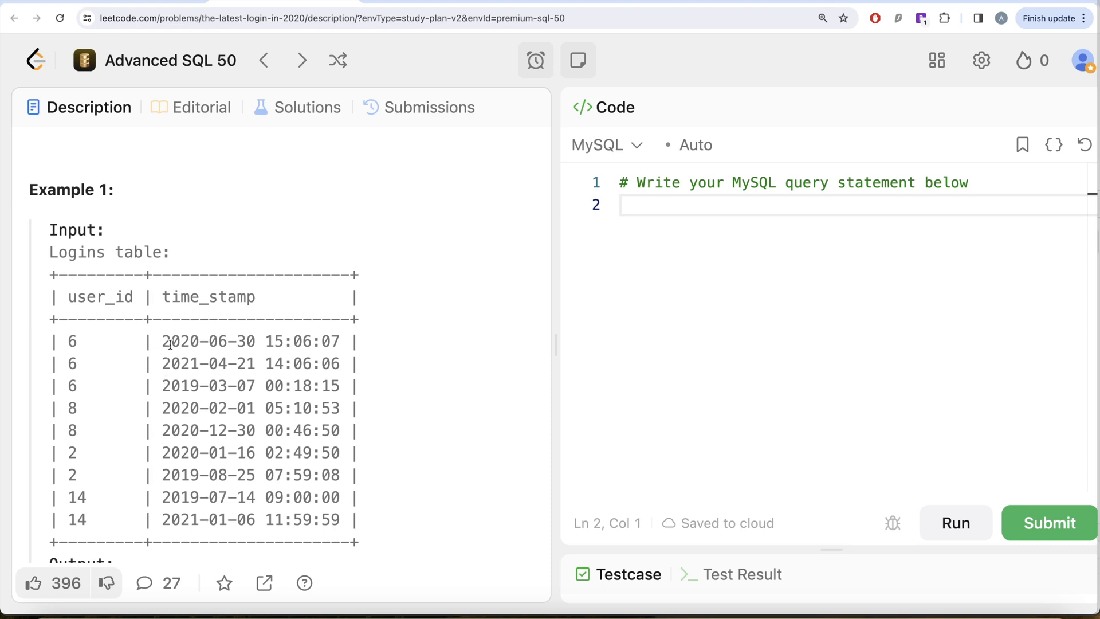
mouse_move(204, 341)
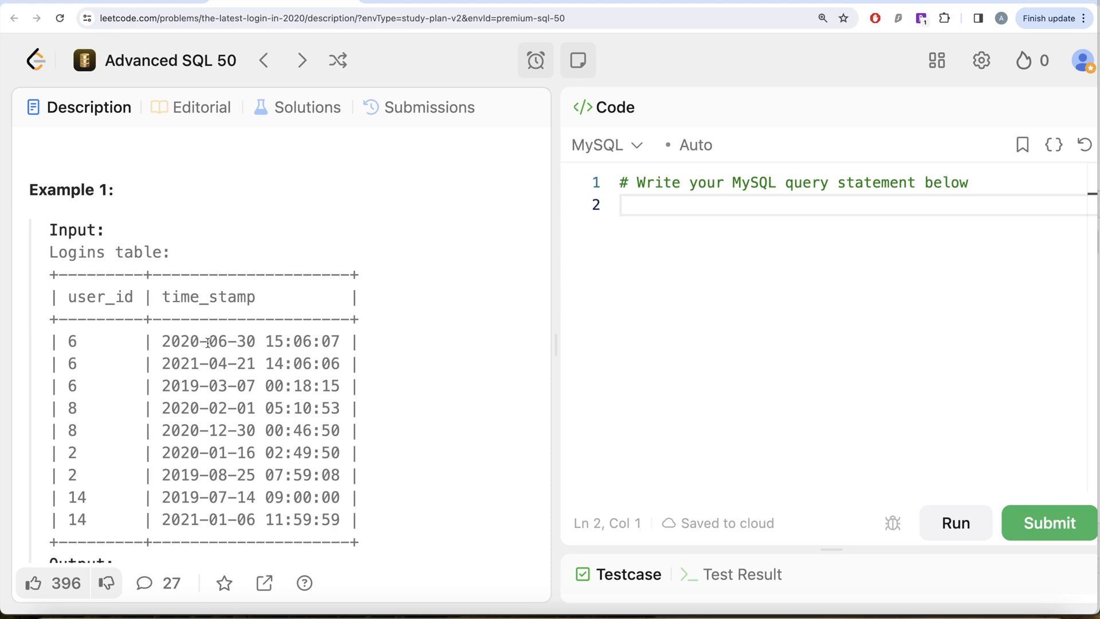
mouse_move(114, 390)
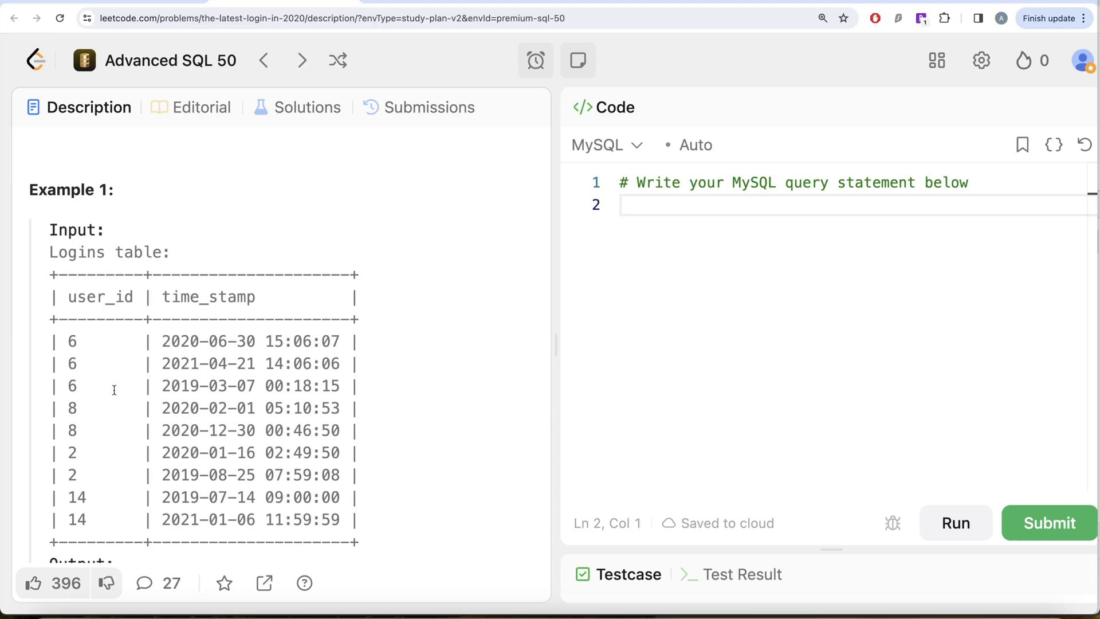
mouse_move(159, 429)
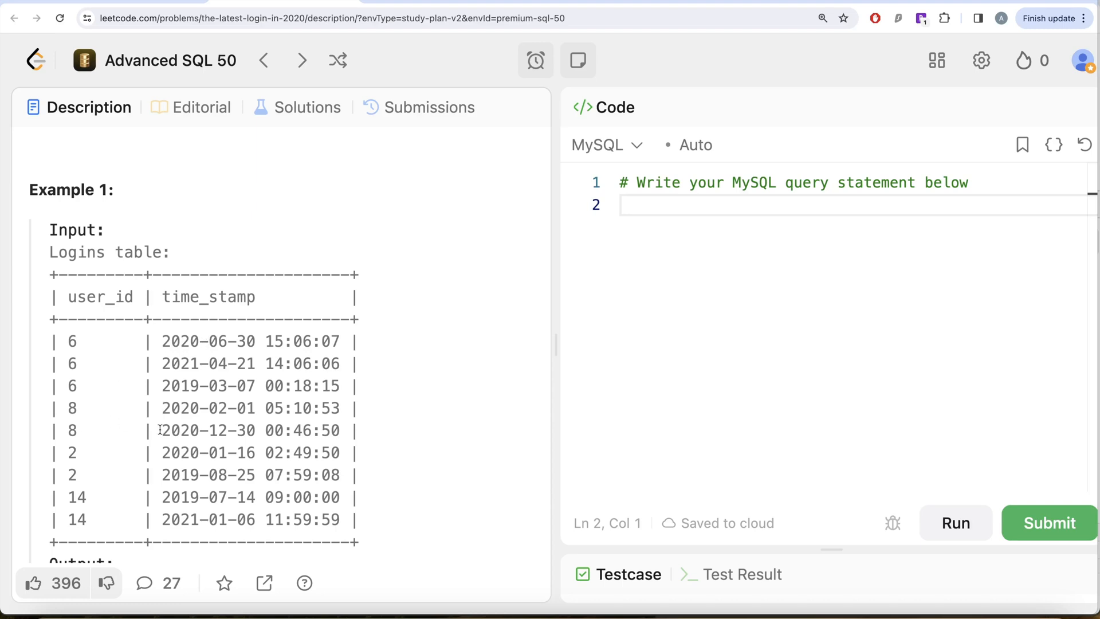
mouse_move(226, 431)
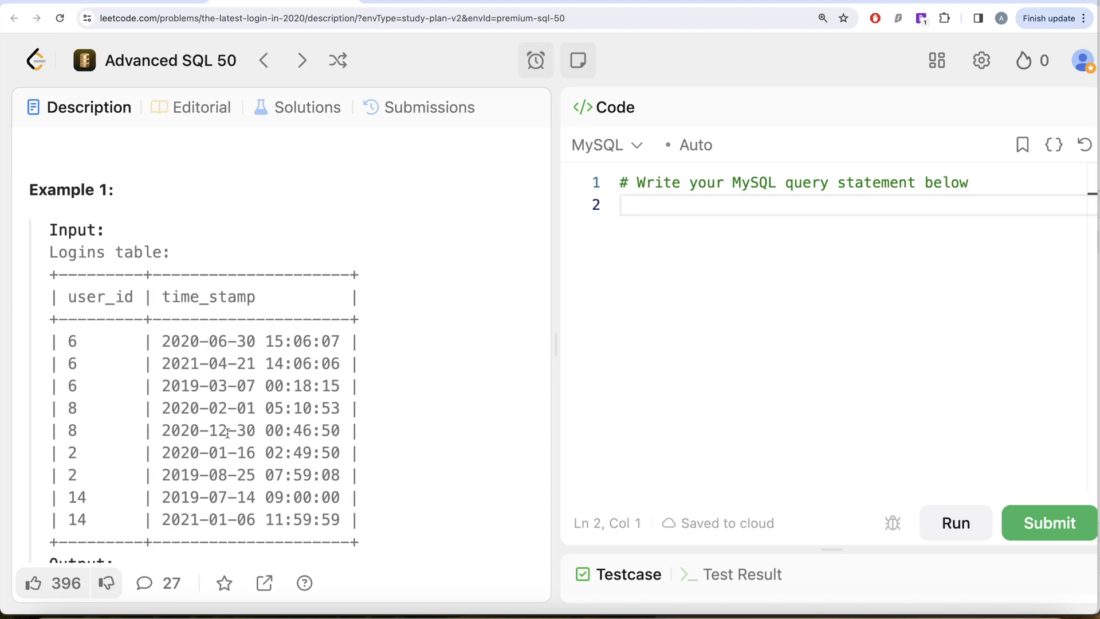
mouse_move(102, 457)
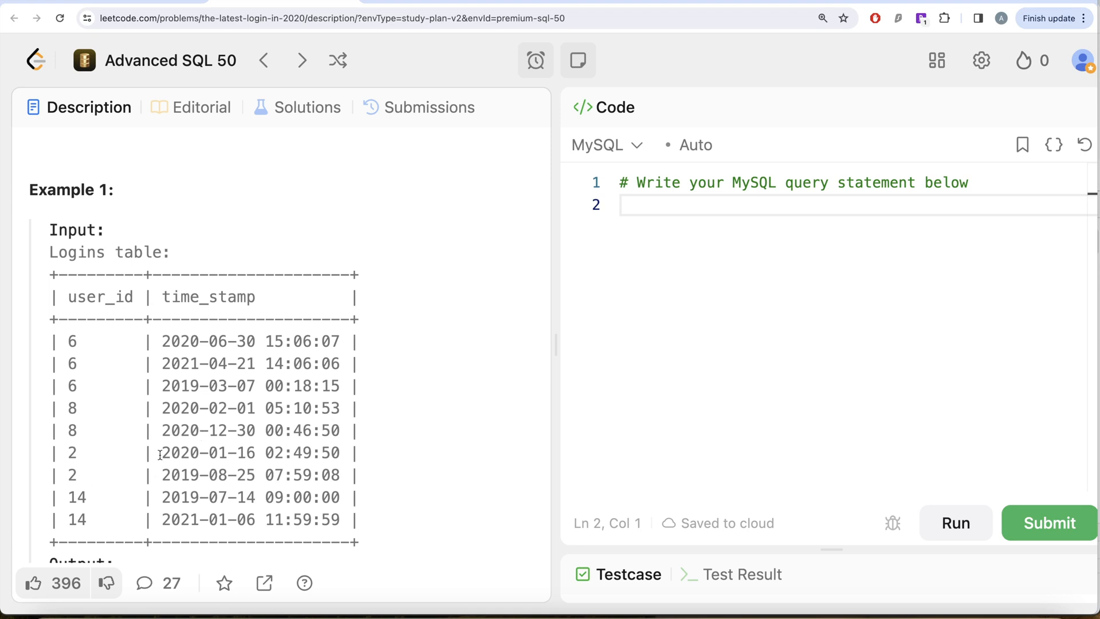
mouse_move(112, 514)
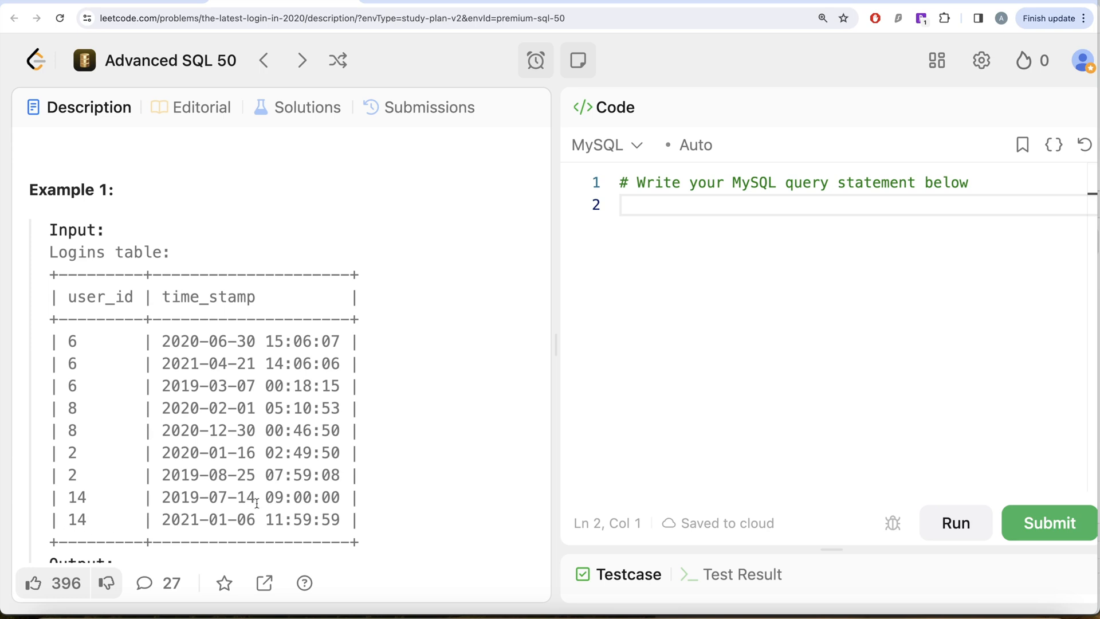
mouse_move(99, 326)
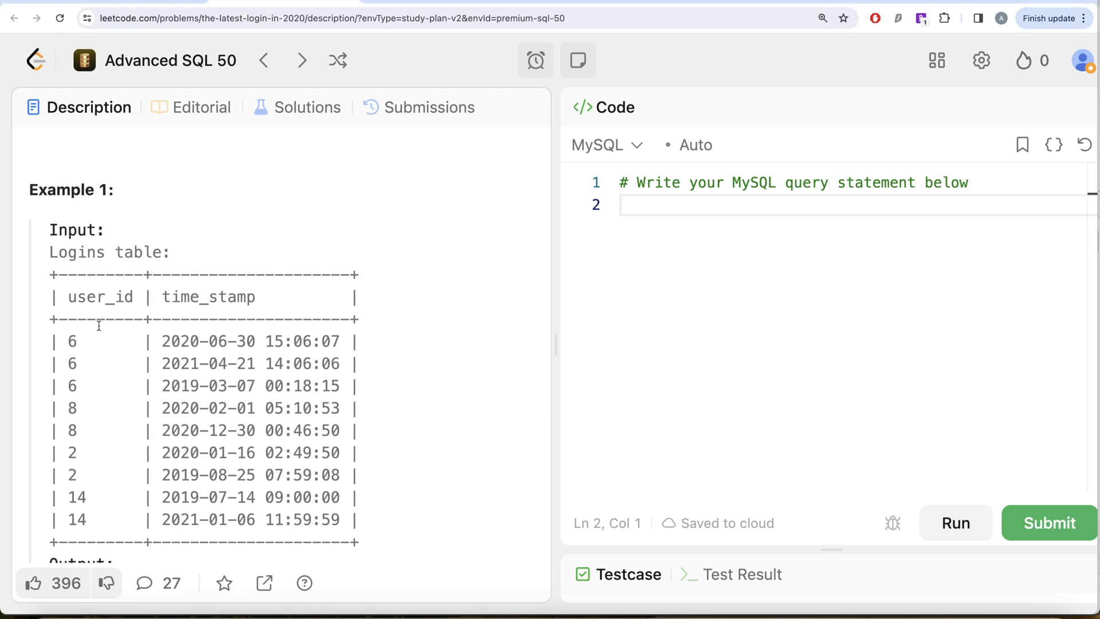
mouse_move(83, 363)
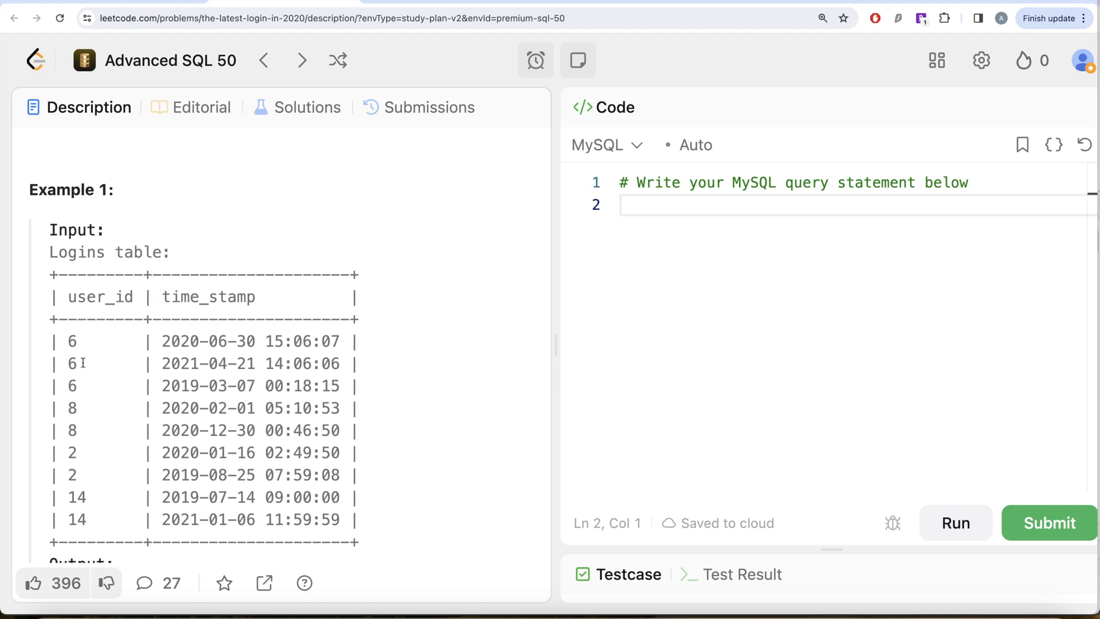
scroll("down", 3)
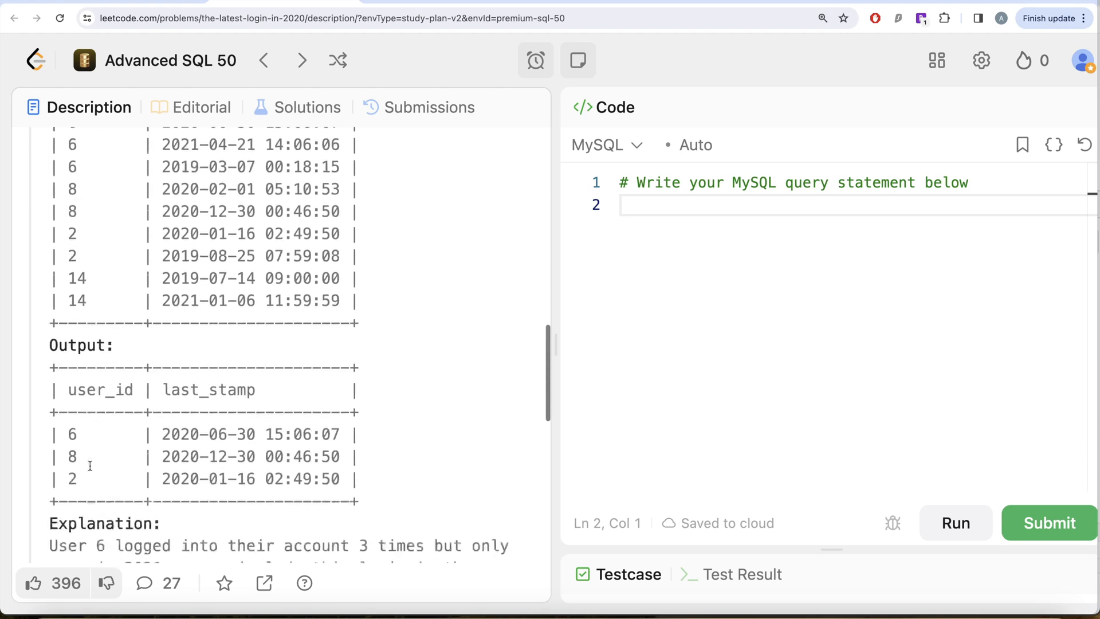
Write FROM Logins below the comment in the MySQL editor.
scroll("up", 3)
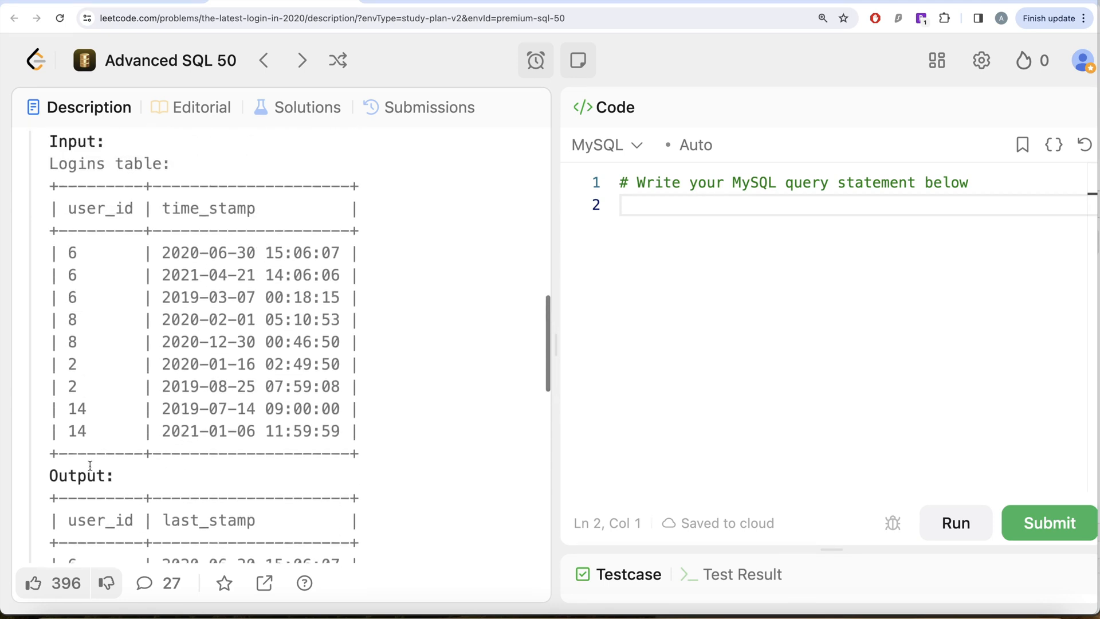
scroll("up", 3)
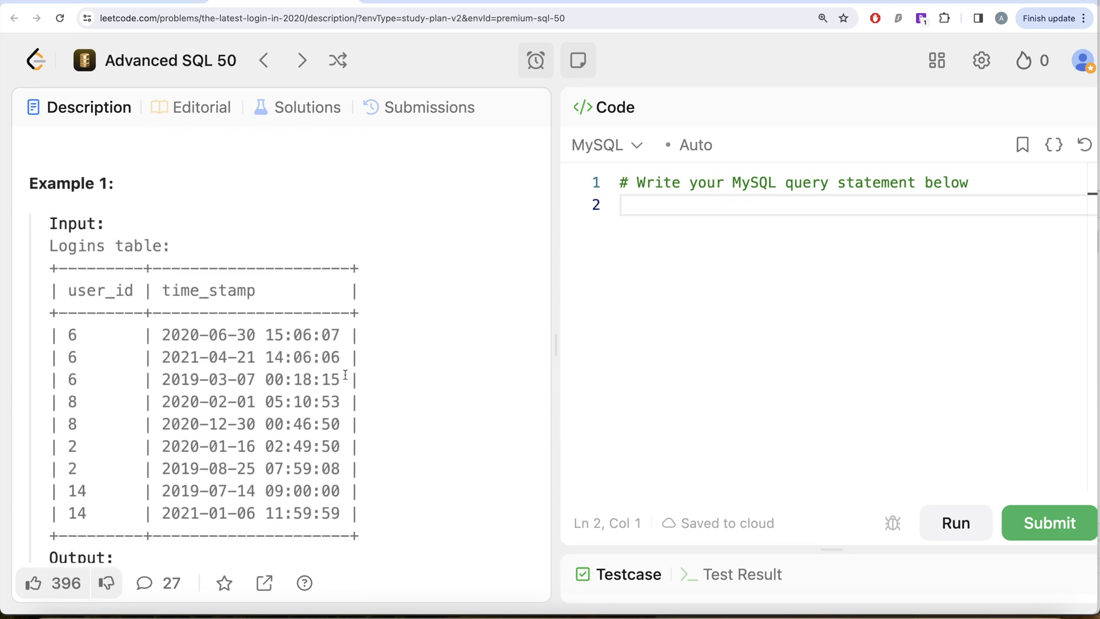
left_click(670, 204)
type("F")
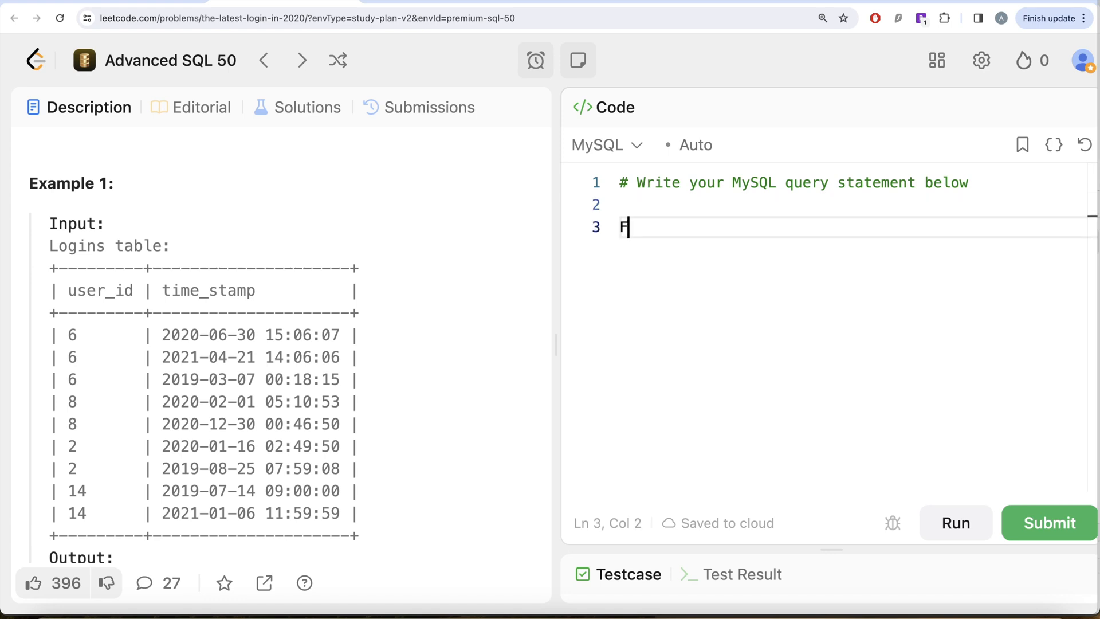
type("ROM Log")
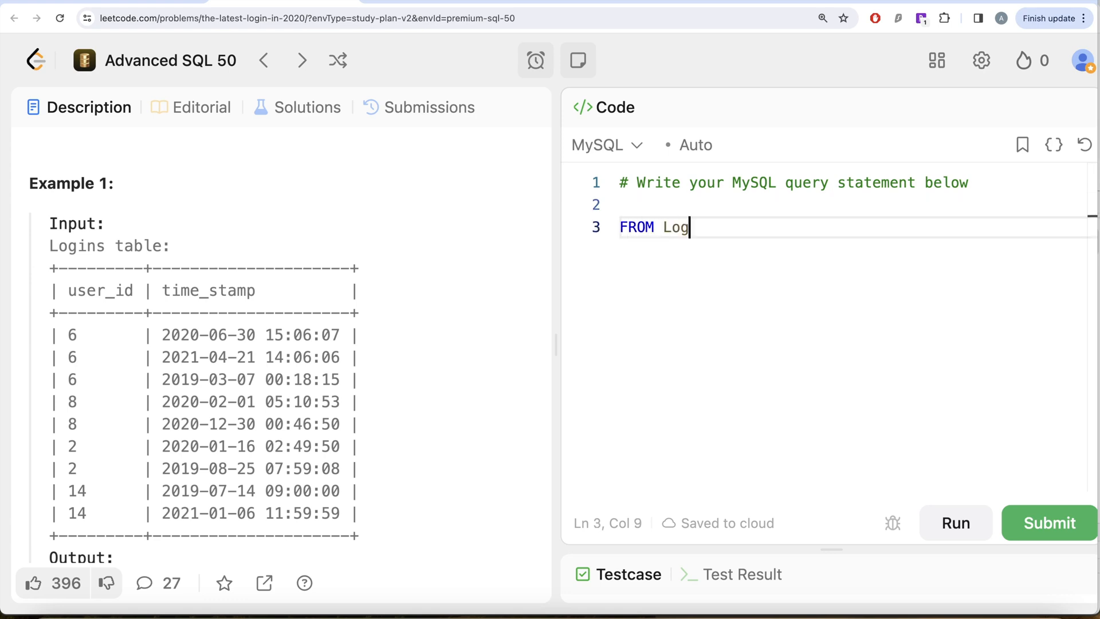
type("ins")
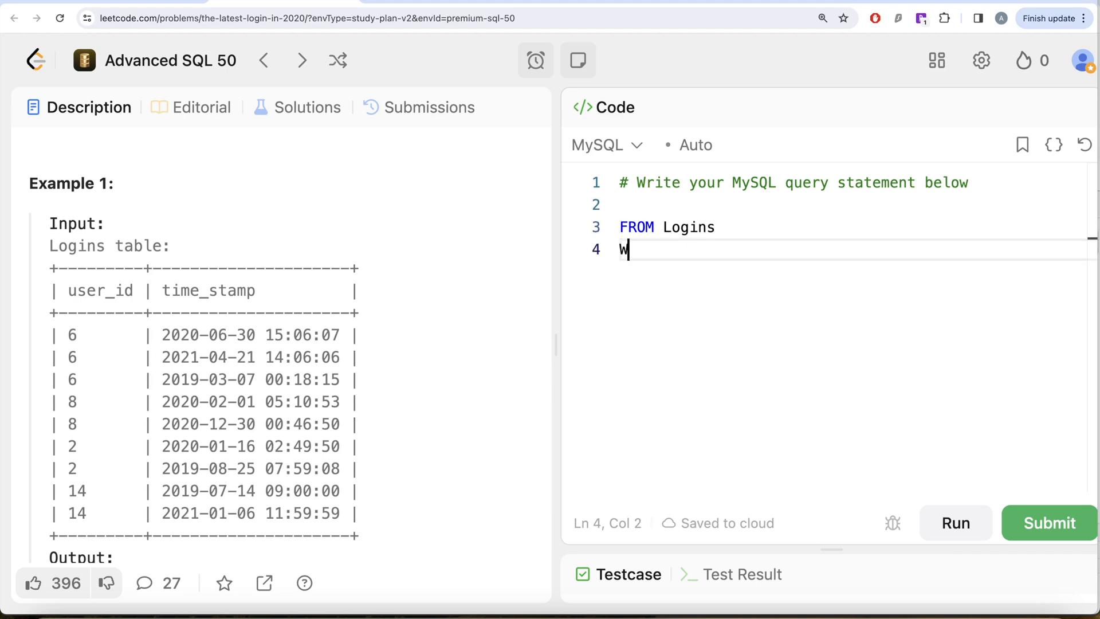
Add WHERE YEAR(time_stamp) = 2020 to restrict rows to 2020 logins.
type("HERE YE")
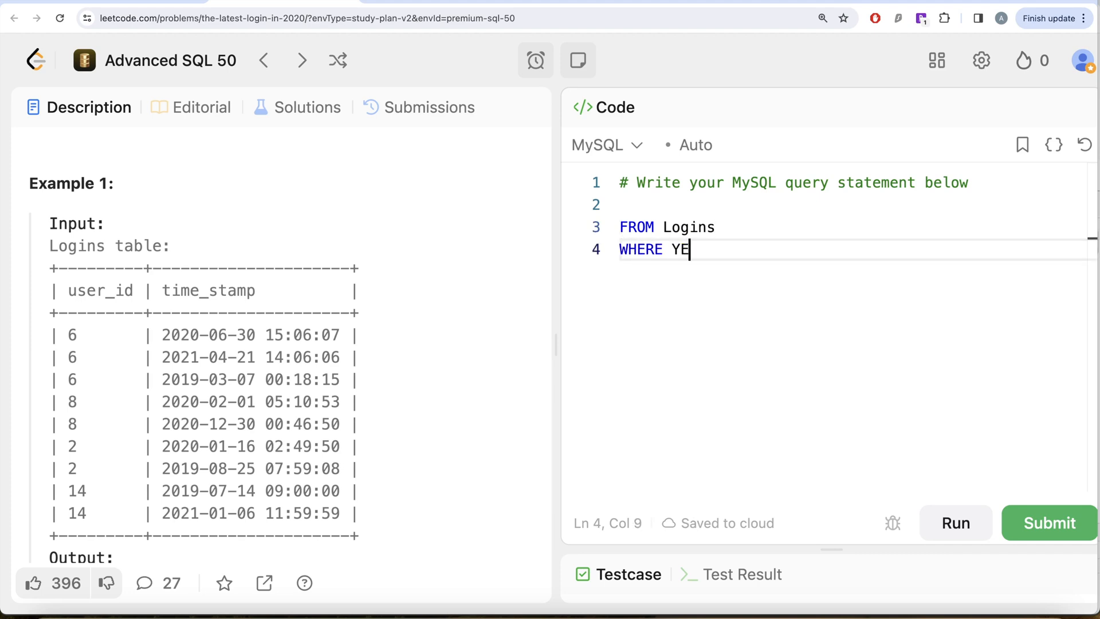
type("AR(time")
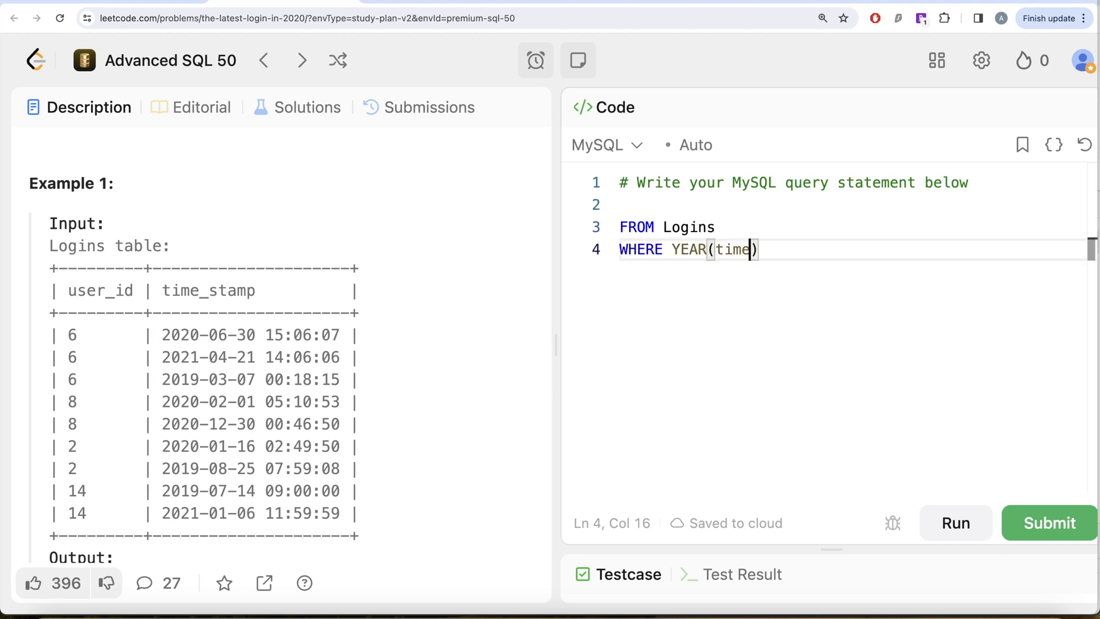
type("_stamp")
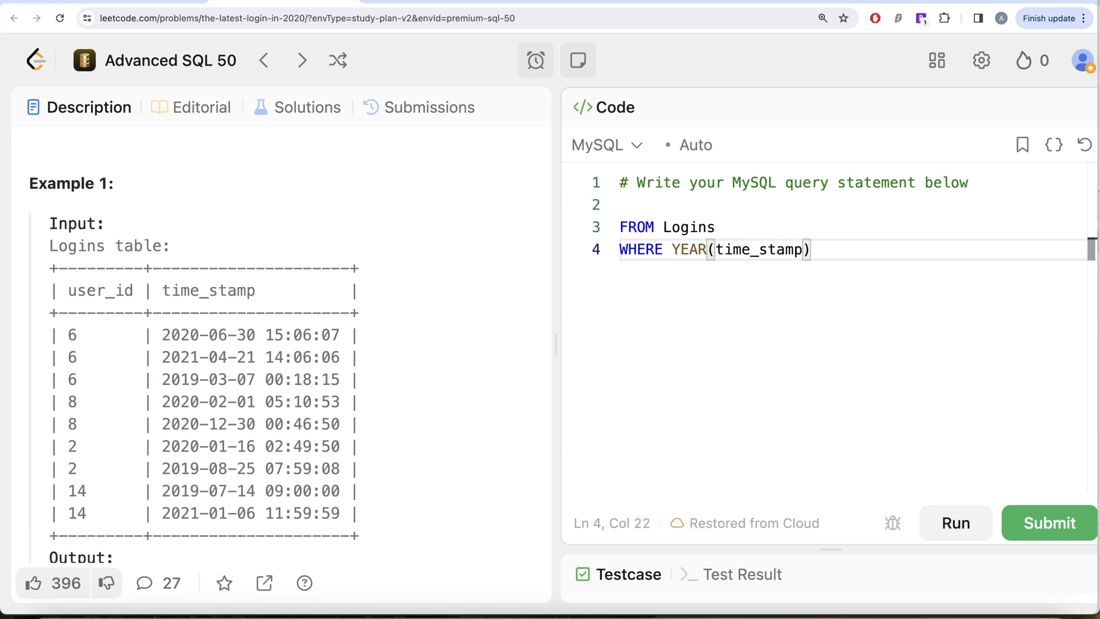
type("= 202")
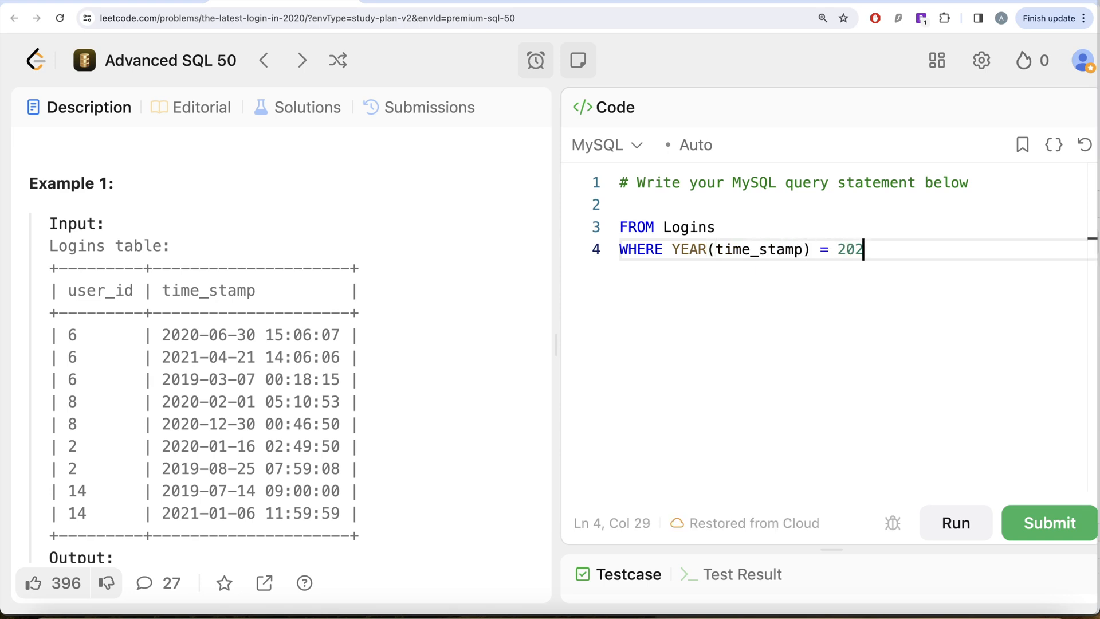
type("0")
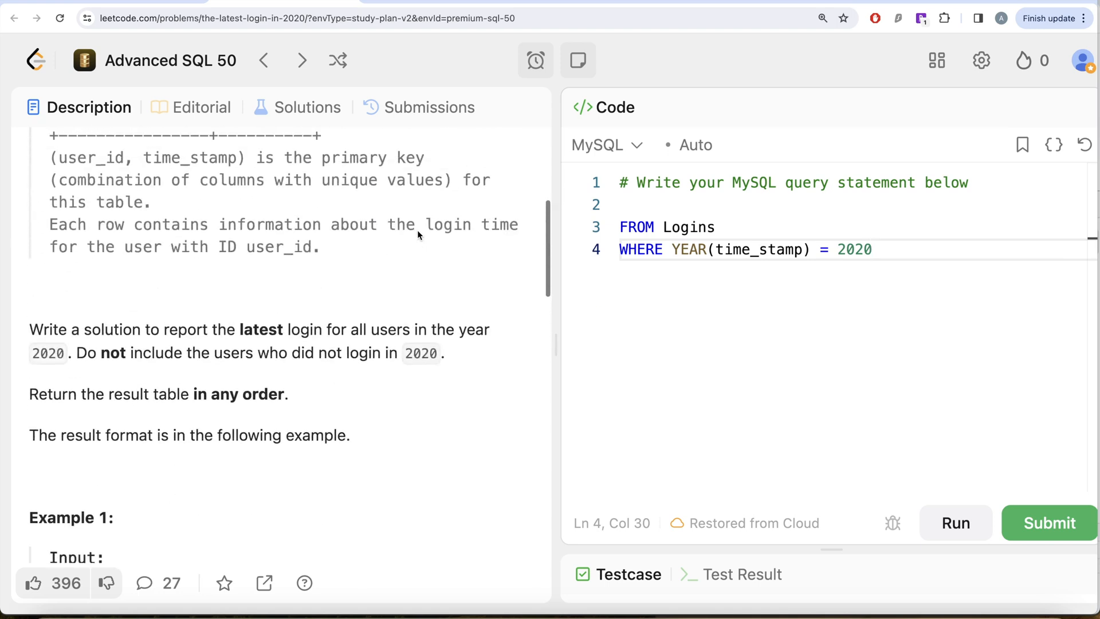
scroll("down", 3)
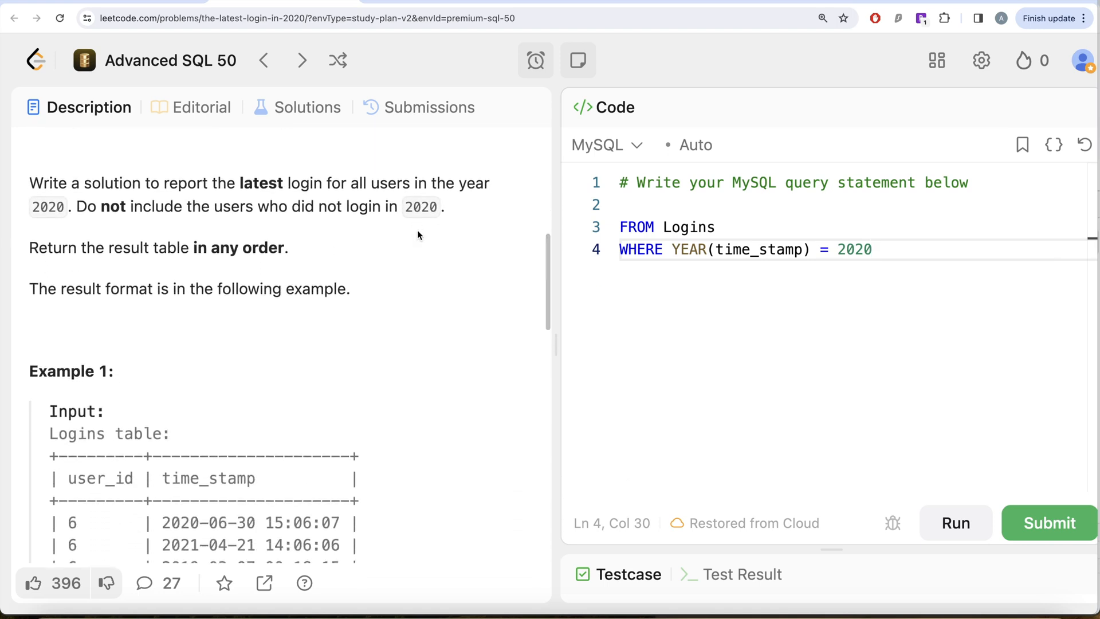
Add SELECT * above the FROM line and run the 2020-filtered query on the test case.
left_click(635, 204)
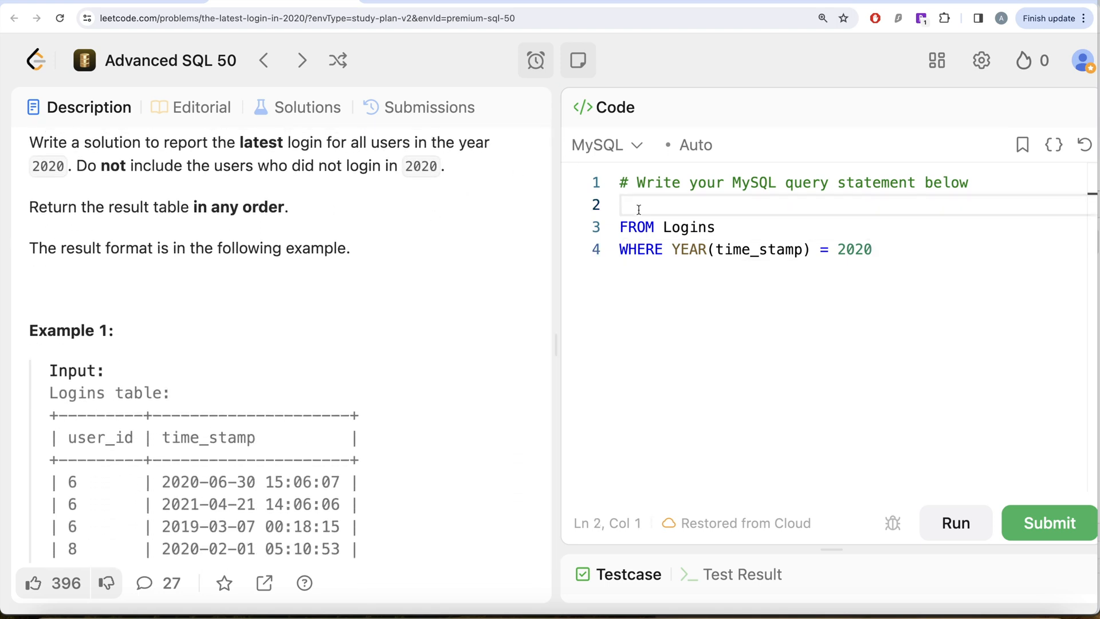
type("SELECT *")
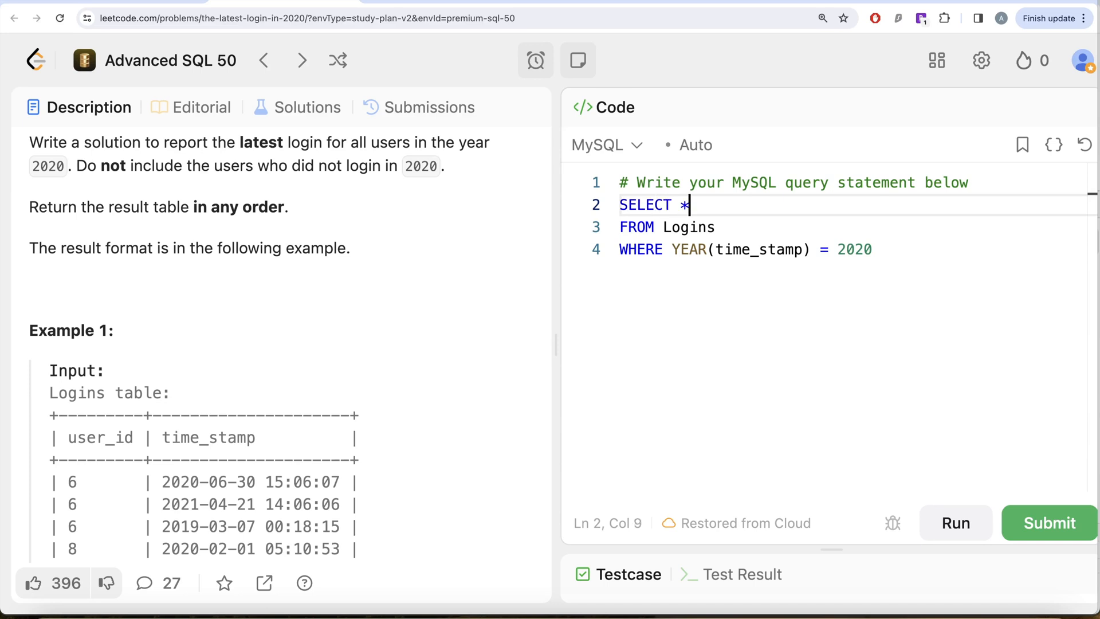
type(";")
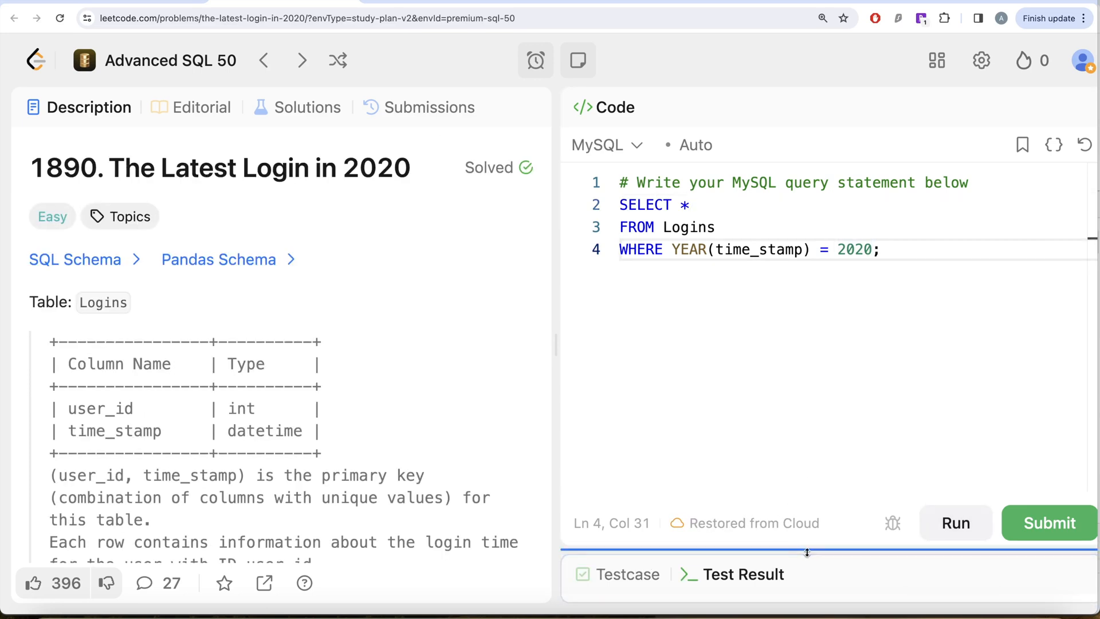
left_click(954, 523)
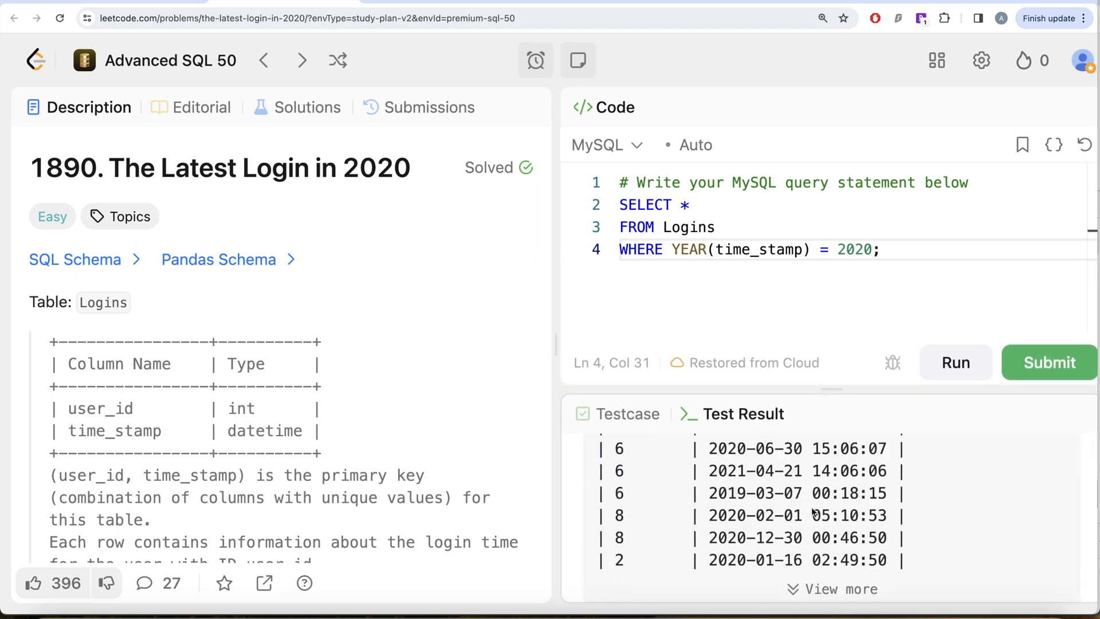
left_click(954, 363)
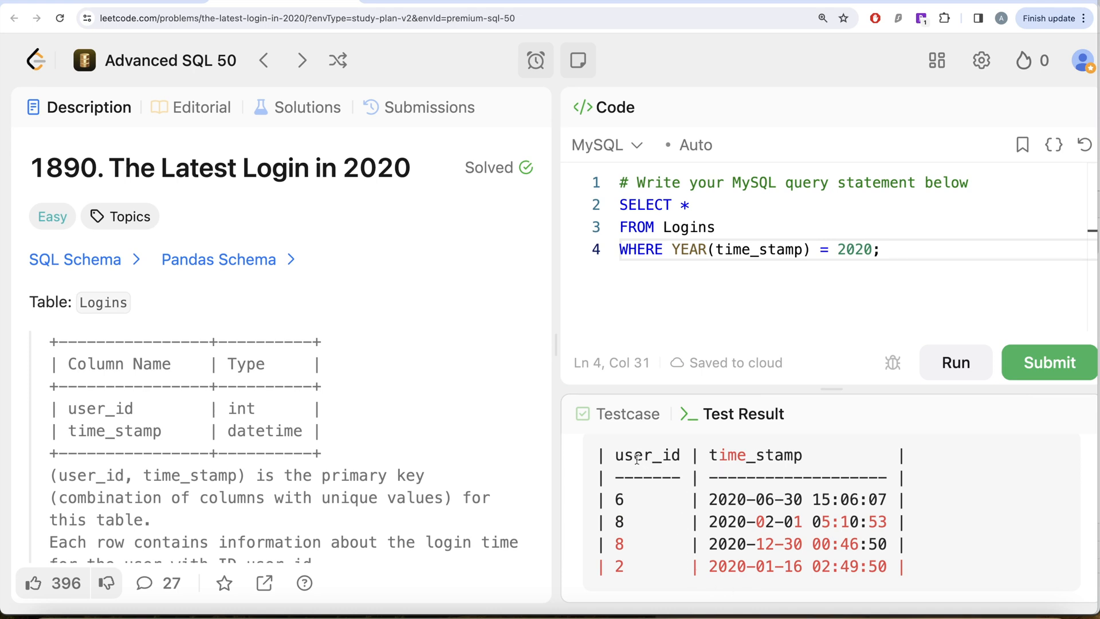
mouse_move(701, 479)
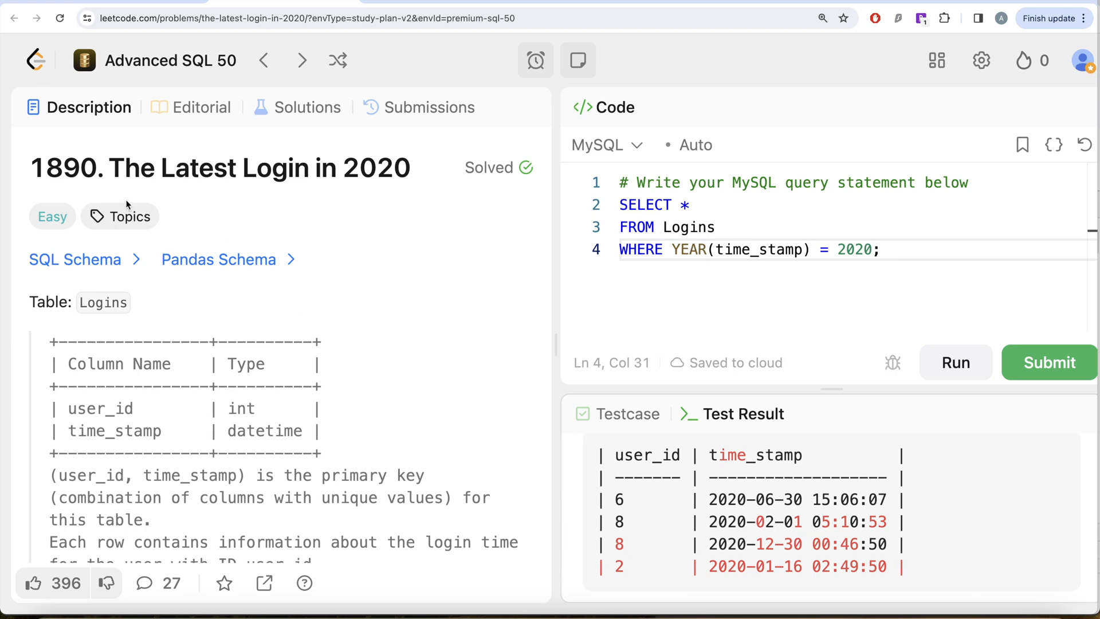
mouse_move(436, 177)
type("GROUP B;")
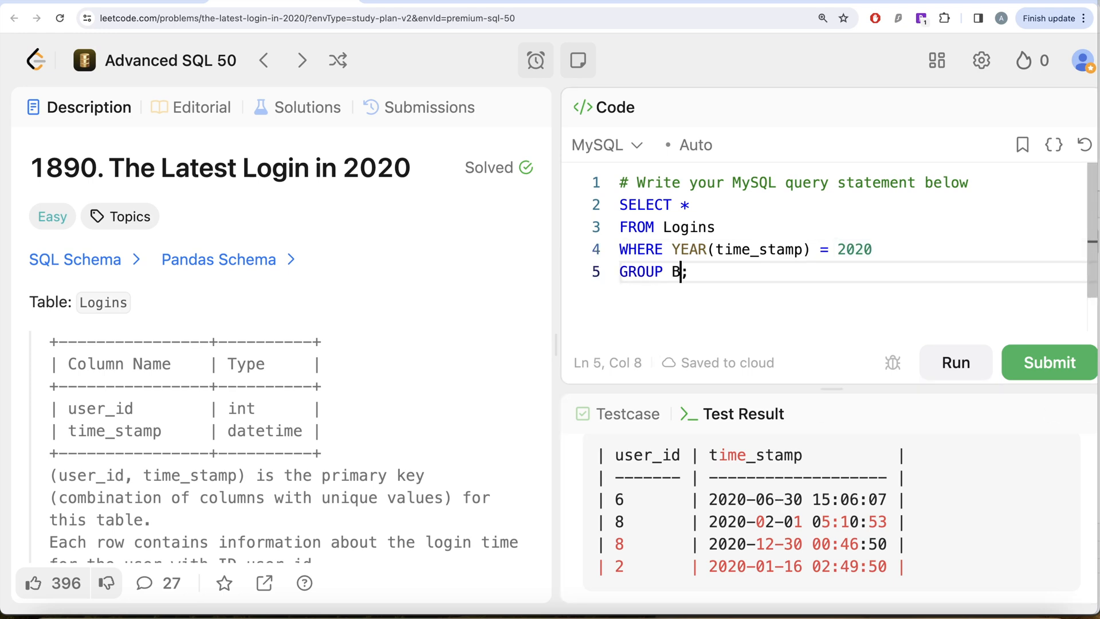
Add GROUP BY user_id and change the select list to user_id, MAX(time_stamp).
type("Y user_id")
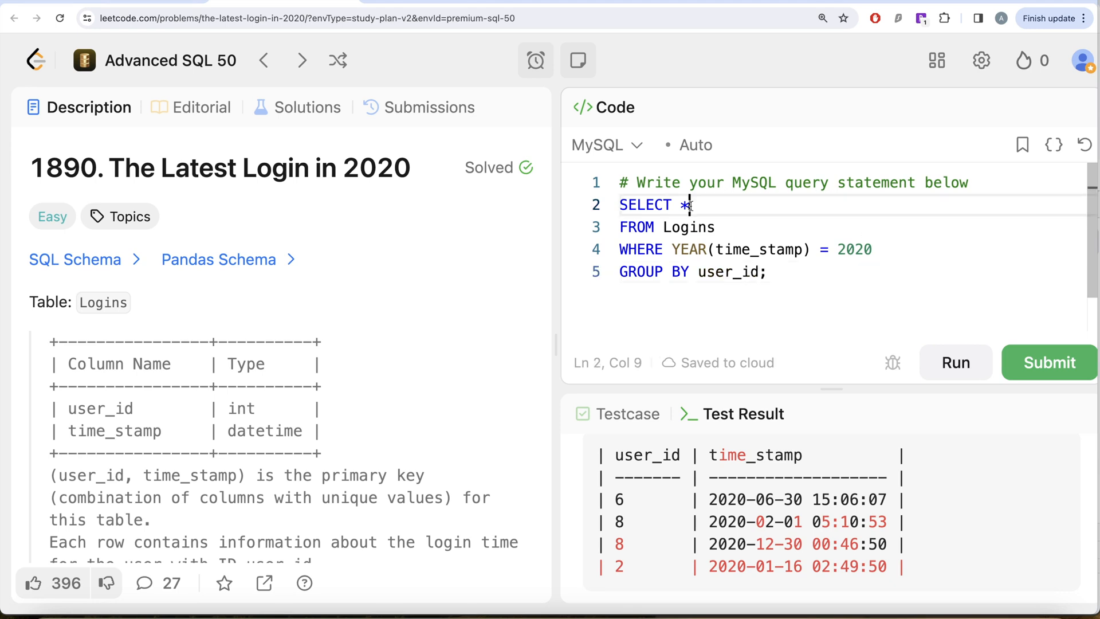
type("user_id")
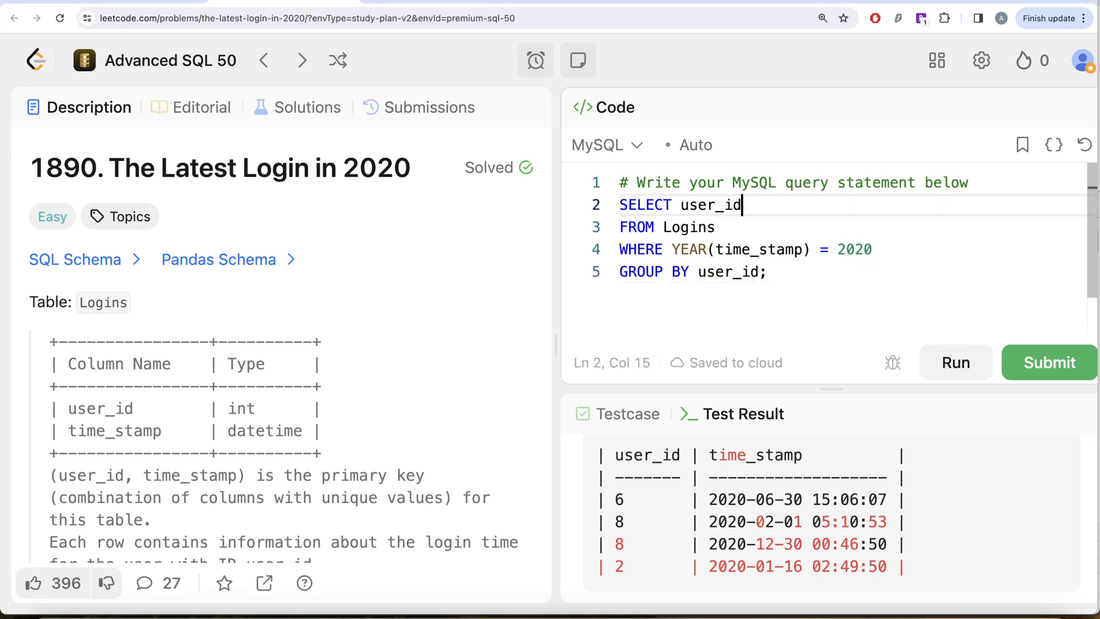
type(", MAX")
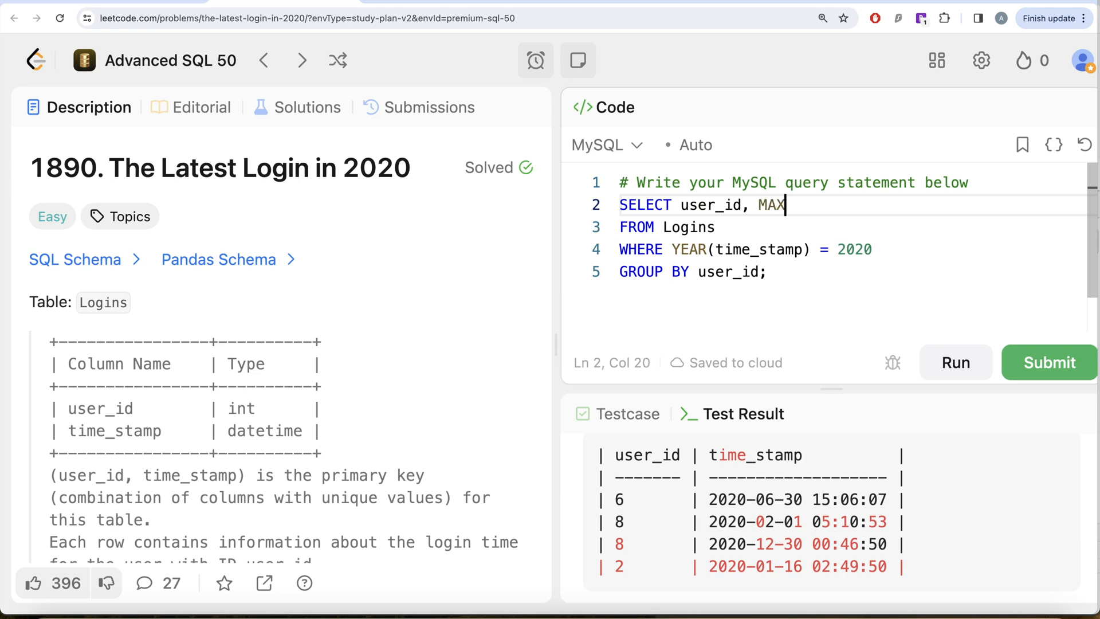
type("(time_stamp")
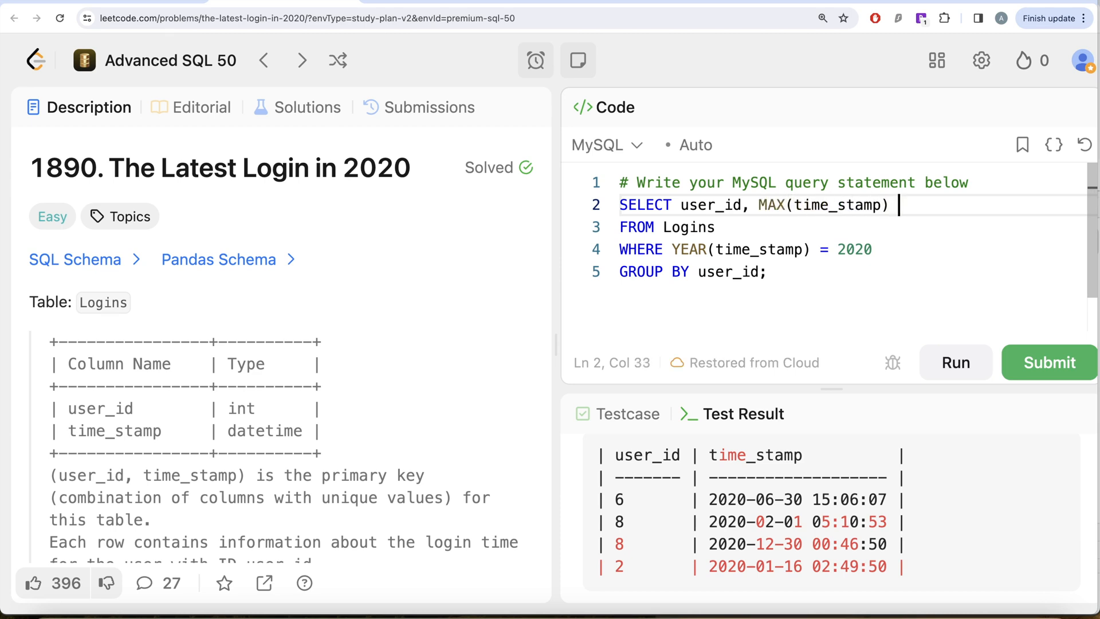
Alias the MAX(time_stamp) column AS last_stamp.
type("AS")
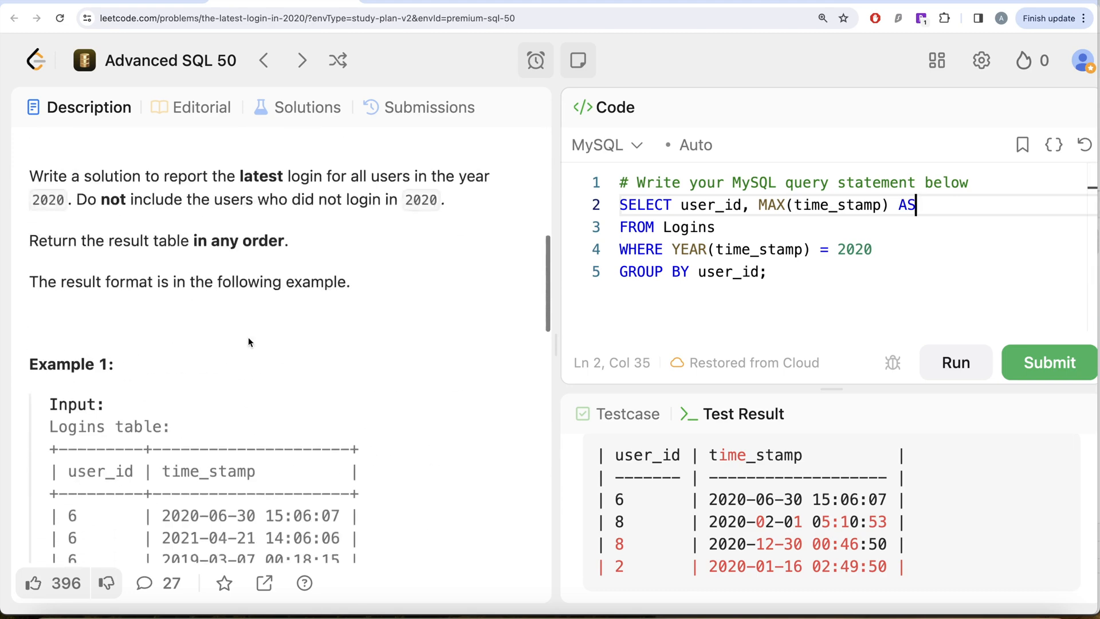
scroll("down", 3)
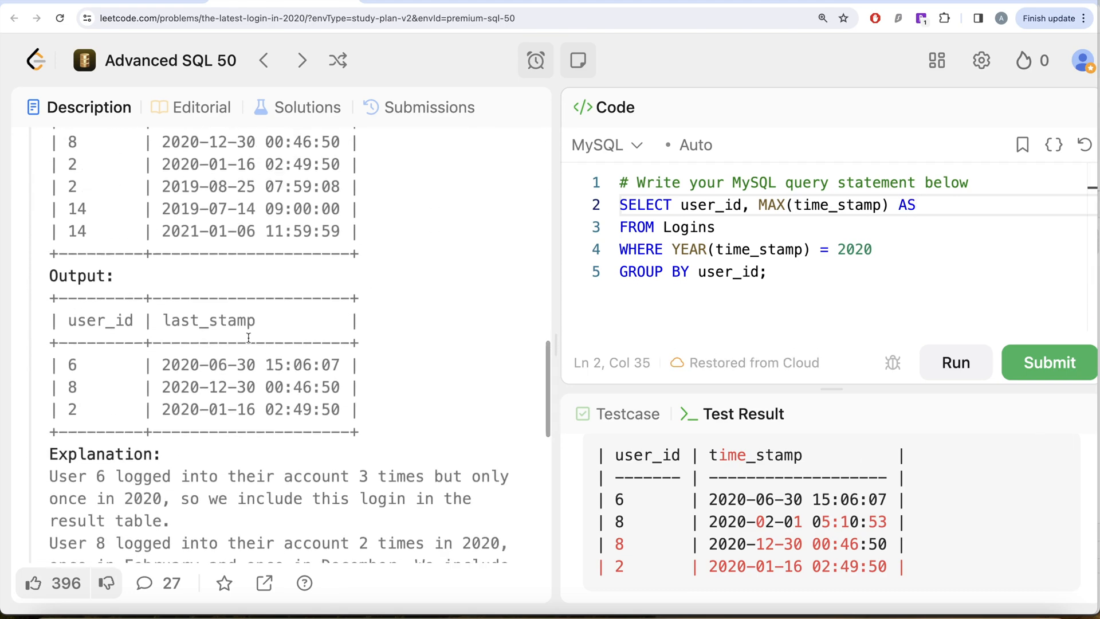
type("last_stam")
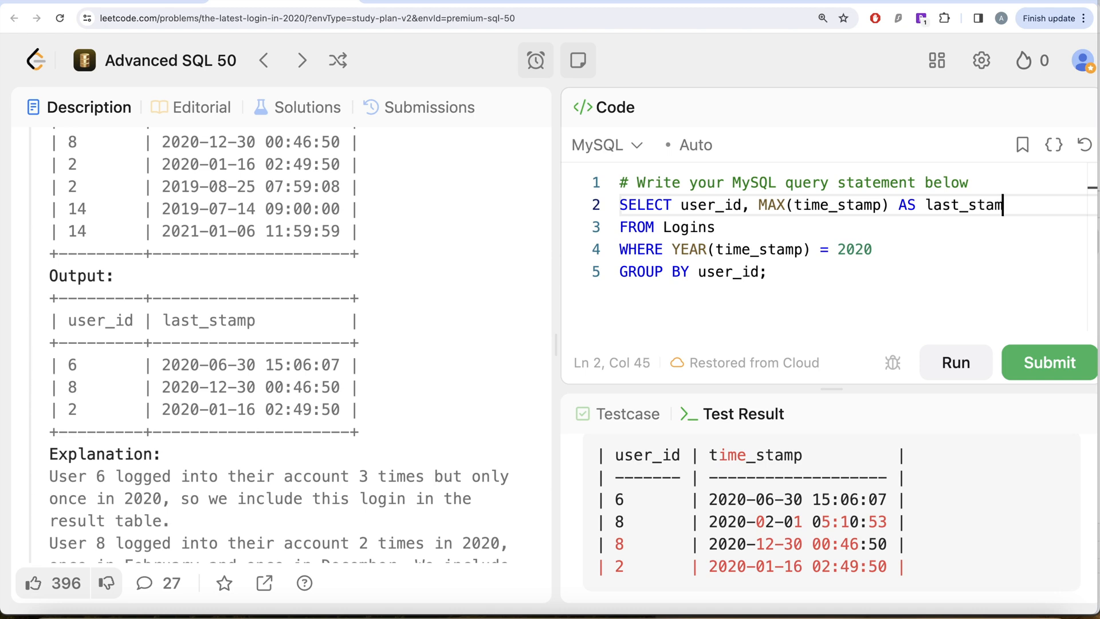
type("p")
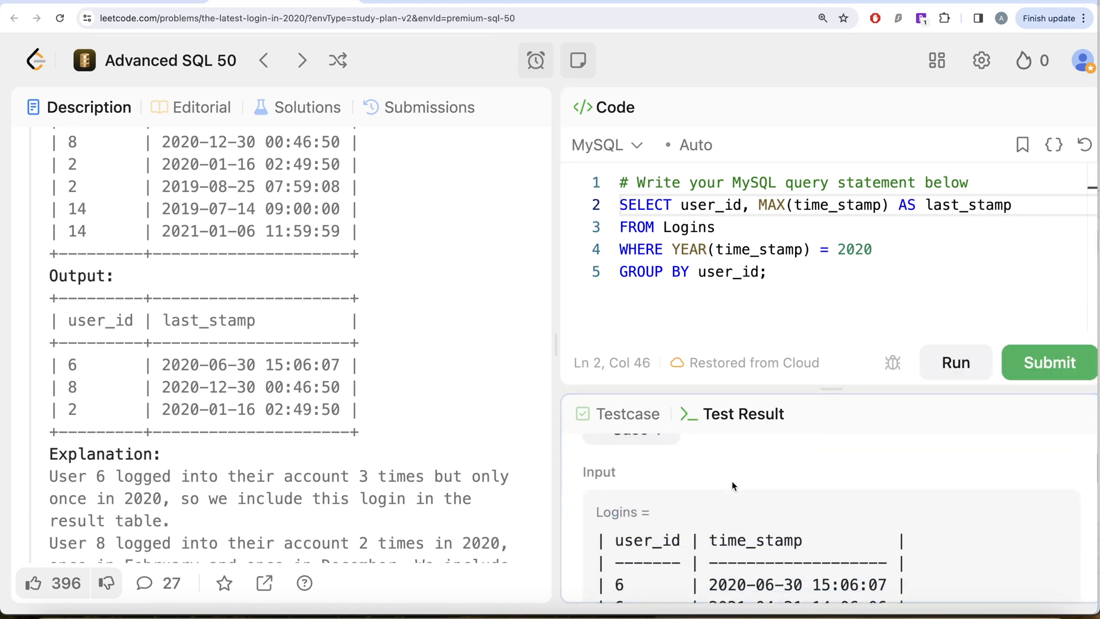
Submit the grouped last_stamp query, get Accepted, and return to the description.
scroll("down", 3)
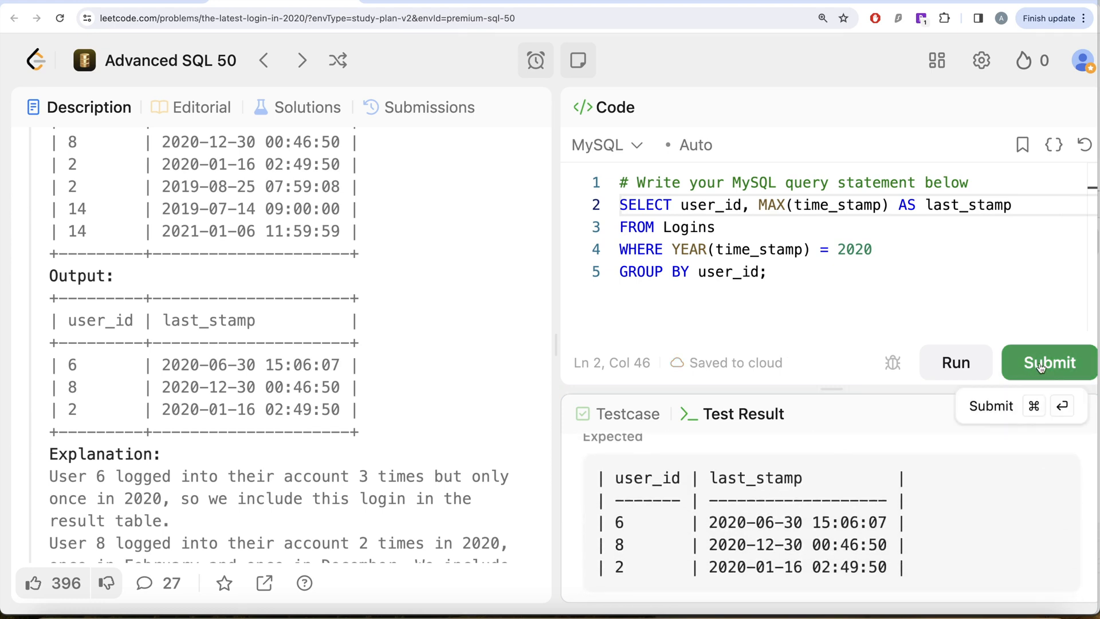
left_click(1048, 362)
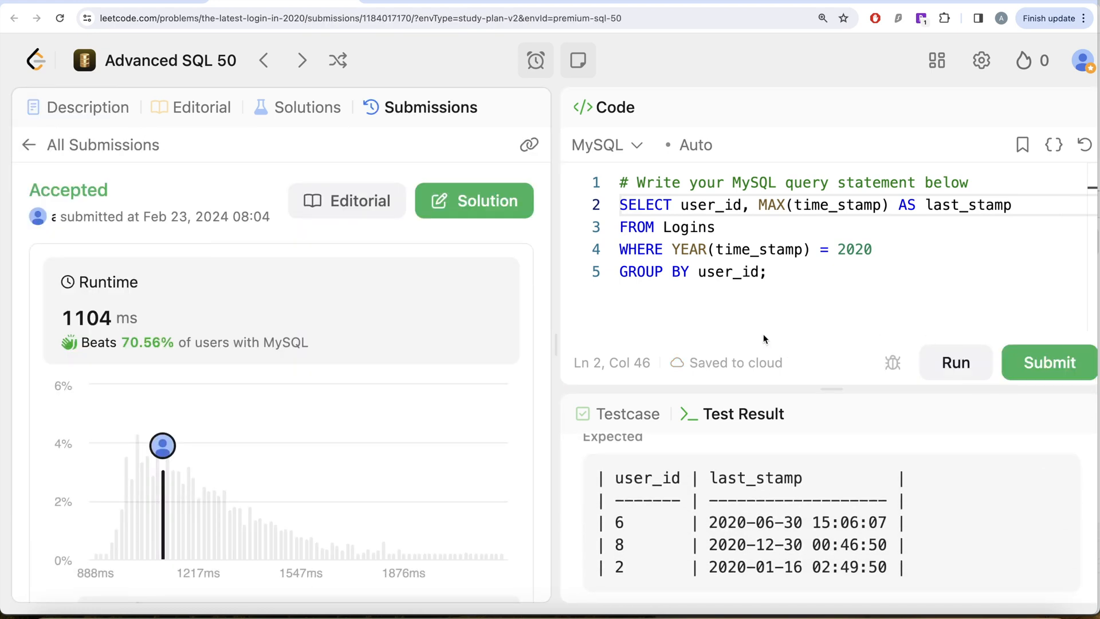
left_click(88, 107)
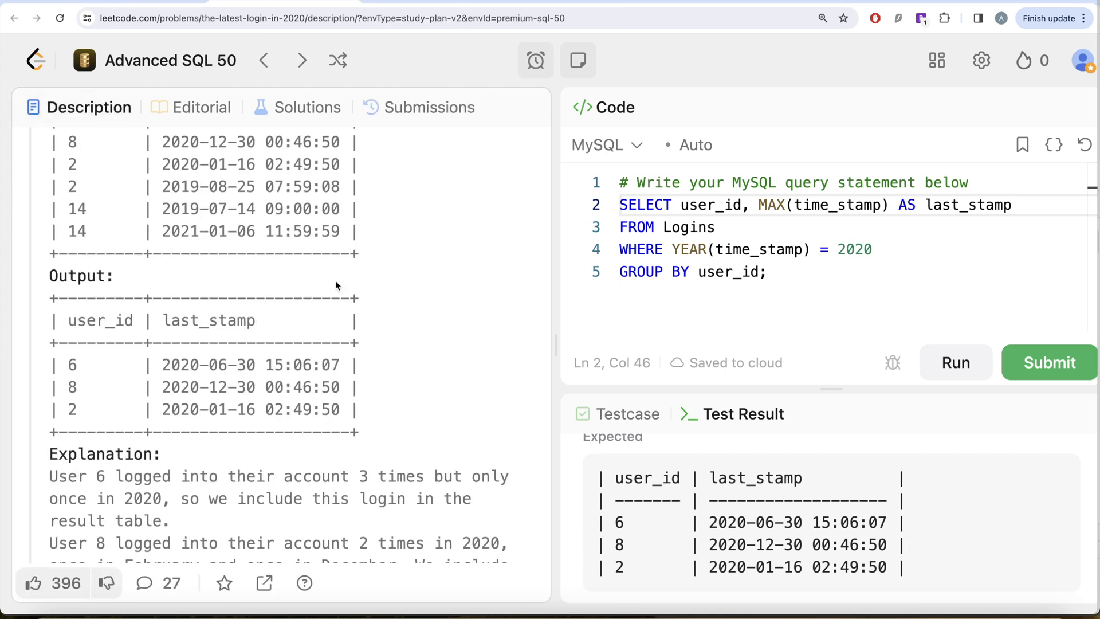
scroll("up", 3)
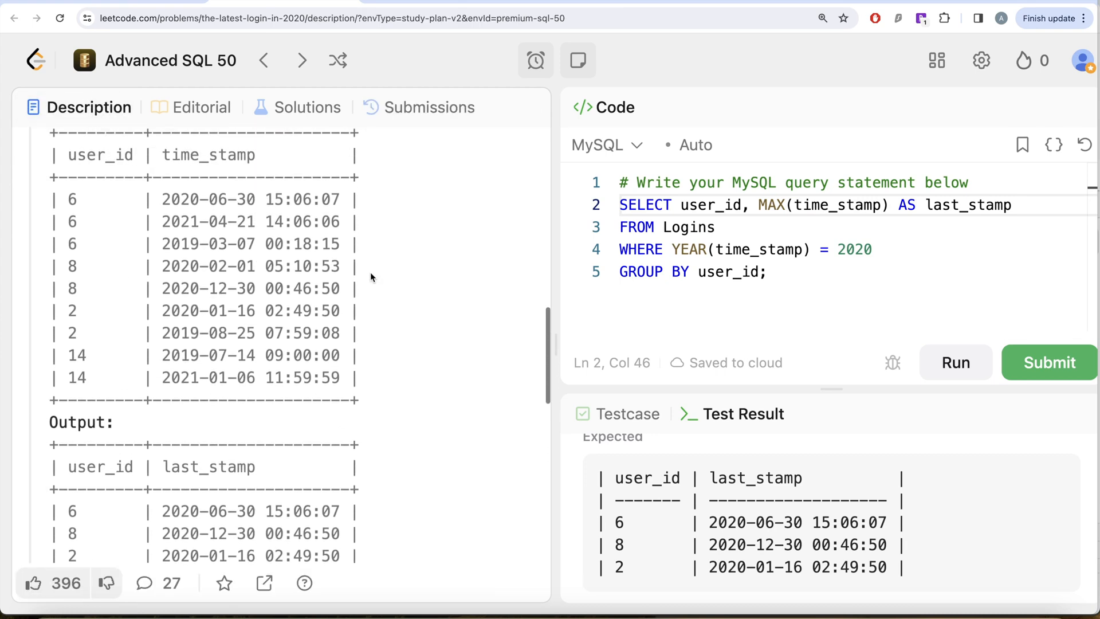
scroll("up", 3)
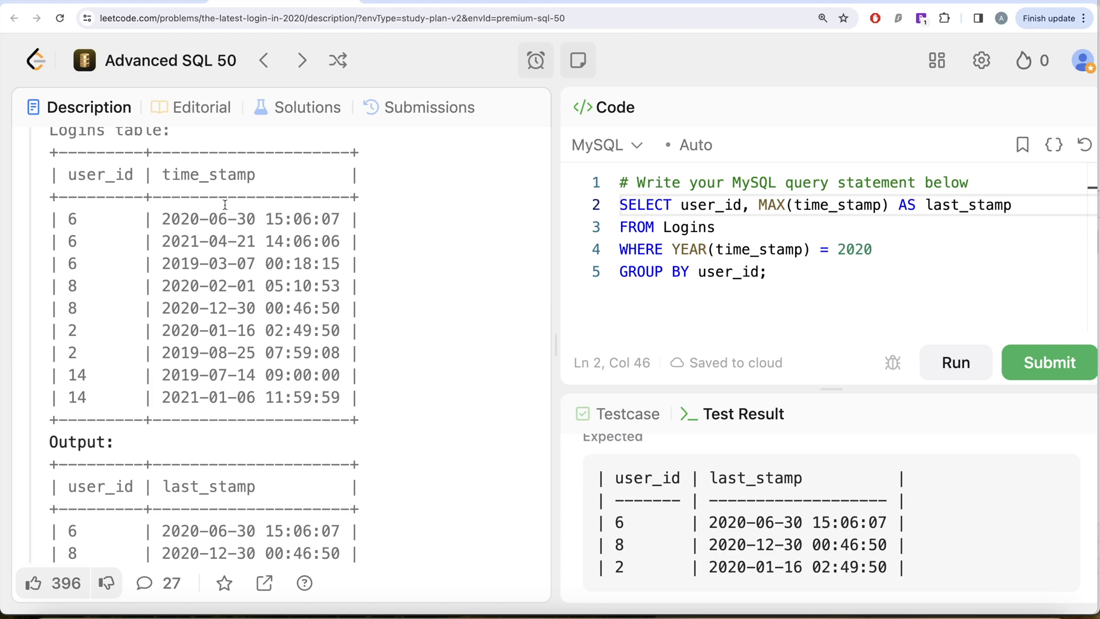
mouse_move(204, 223)
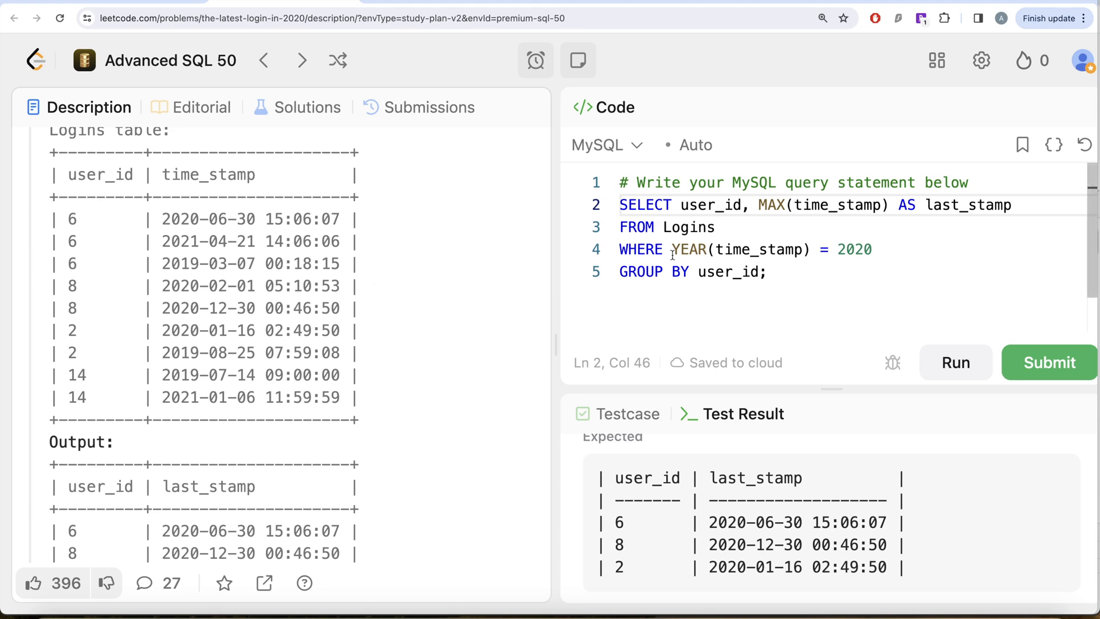
scroll("up", 3)
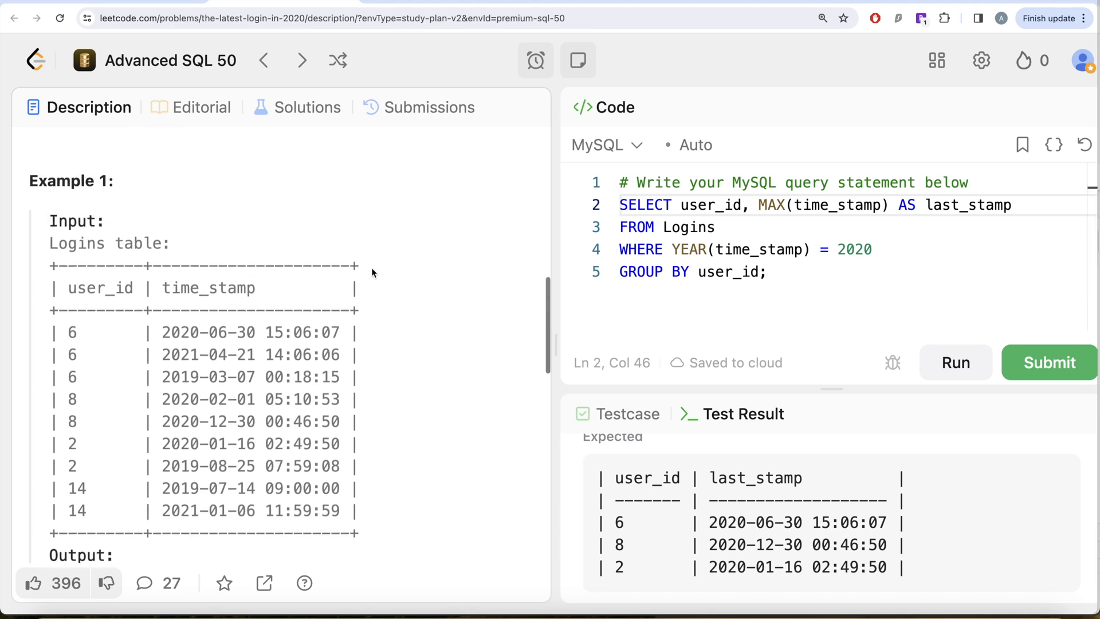
scroll("up", 3)
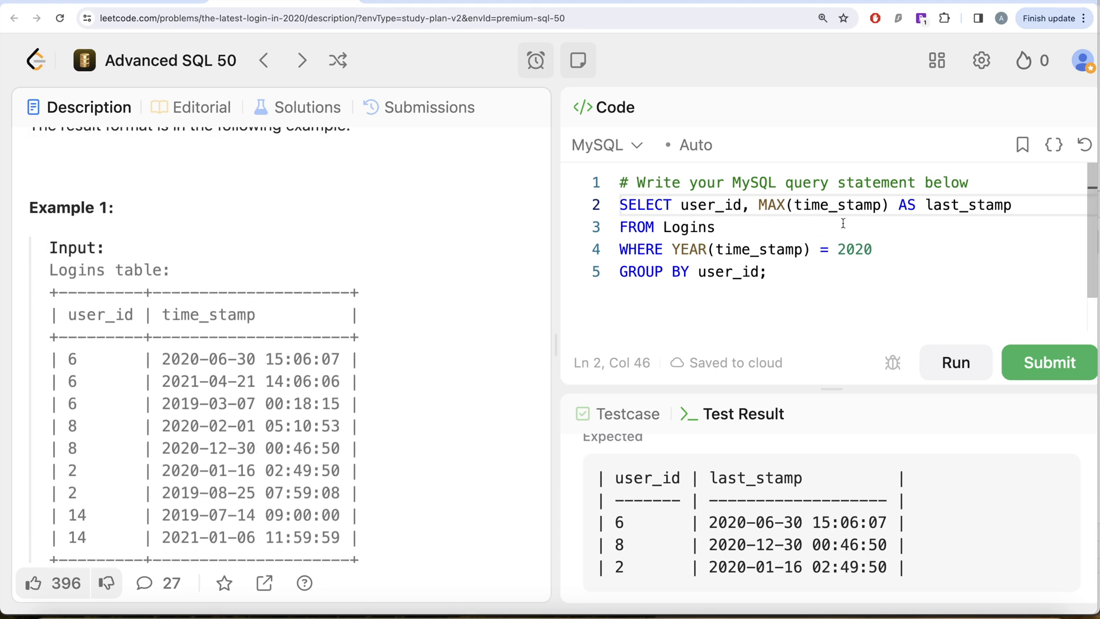
mouse_move(806, 278)
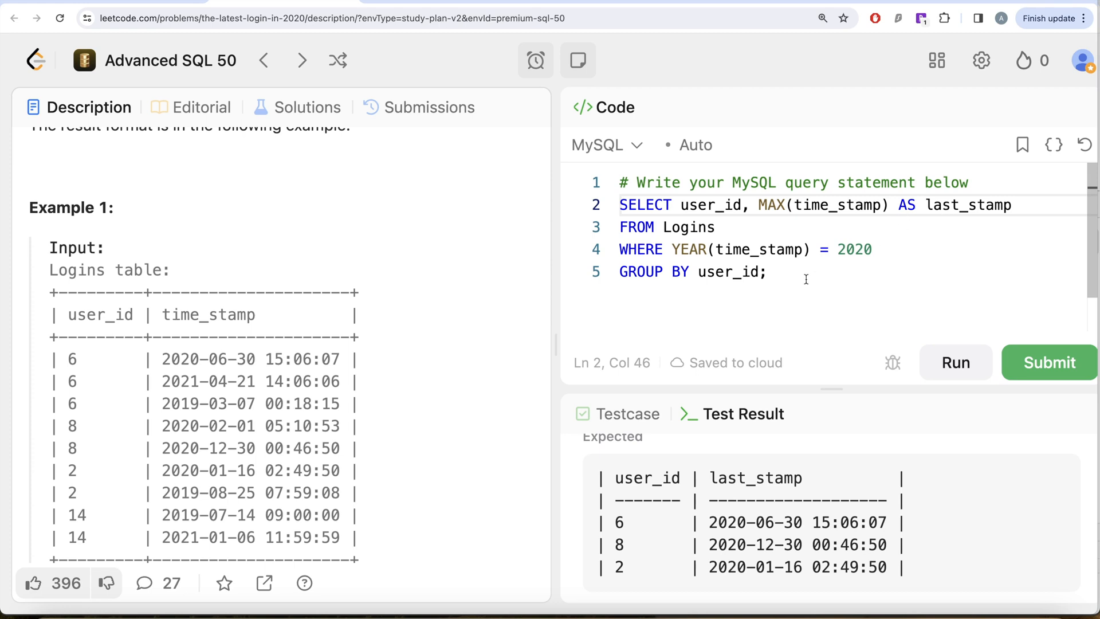